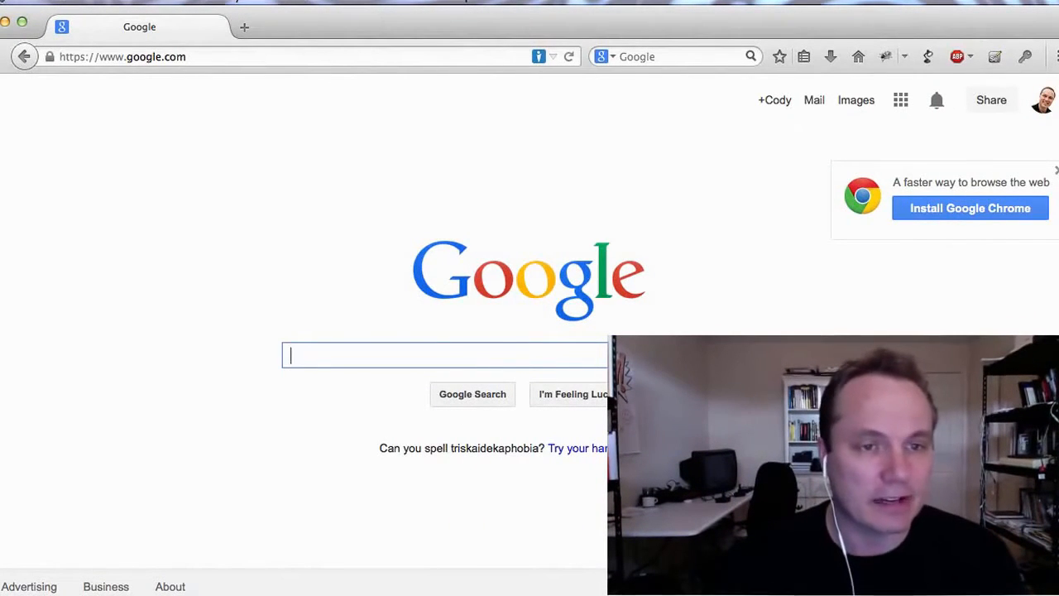
Search Google for 'selenium' and open the Selenium - Web Browser Automation result
{"action": "type", "text": "sele"}
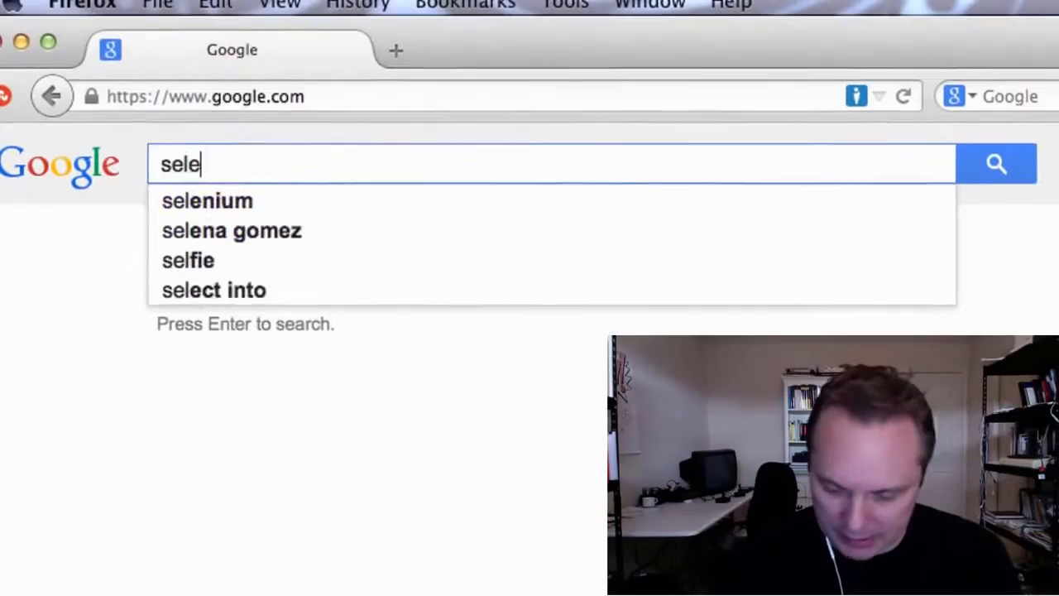
{"action": "left_click", "coordinate": [207, 201]}
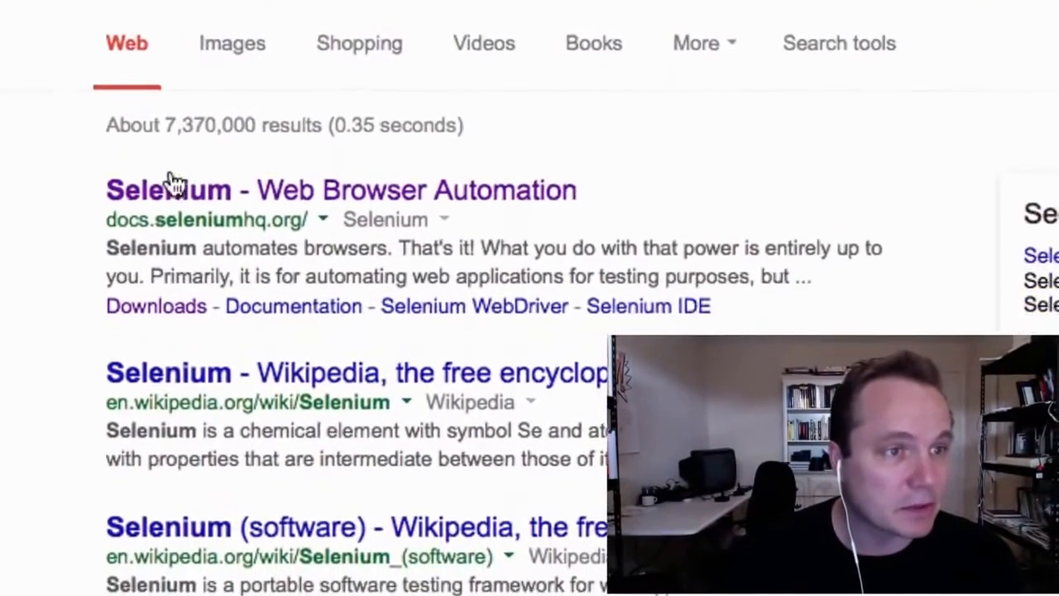
{"action": "scroll", "scroll_direction": "down", "scroll_amount": 3}
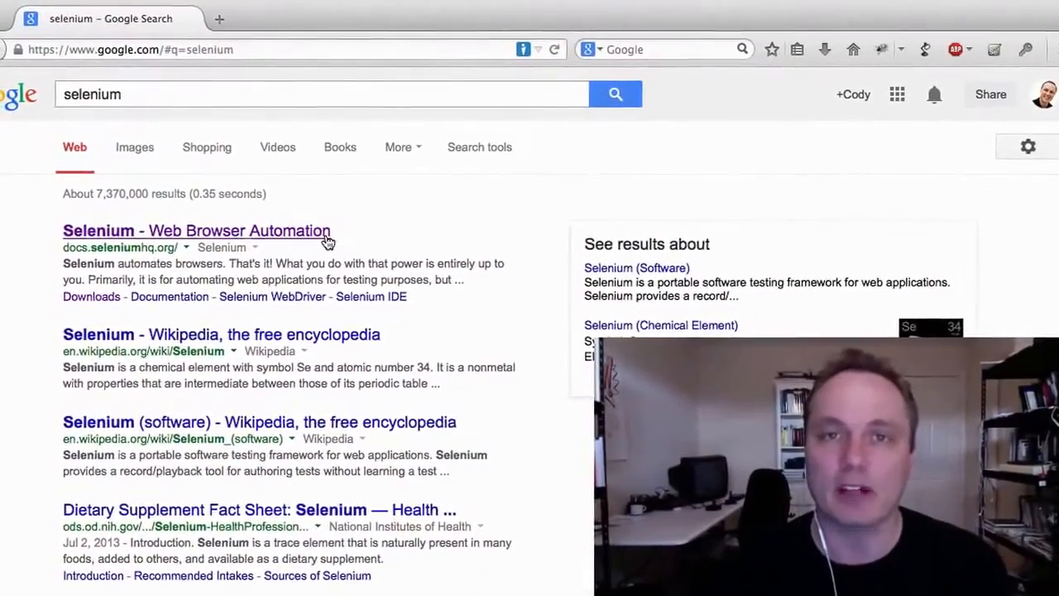
{"action": "left_click", "coordinate": [197, 230]}
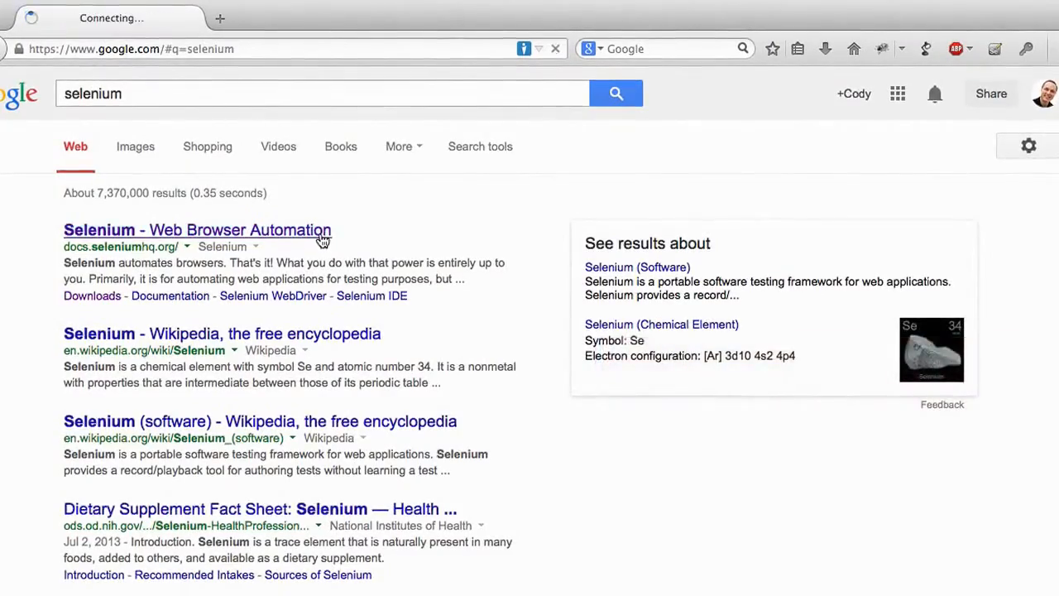
Go to the SeleniumHQ Downloads page from the site's Download tab
{"action": "left_click", "coordinate": [197, 230]}
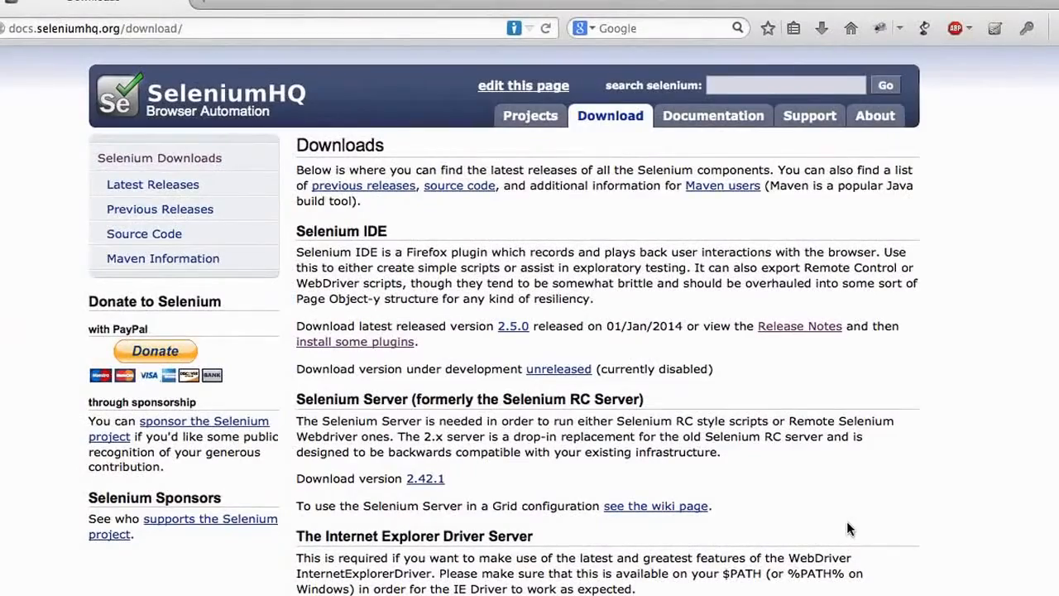
Download Selenium IDE 2.5.0, allow the site to install and confirm Install Now
{"action": "double_click", "coordinate": [340, 232]}
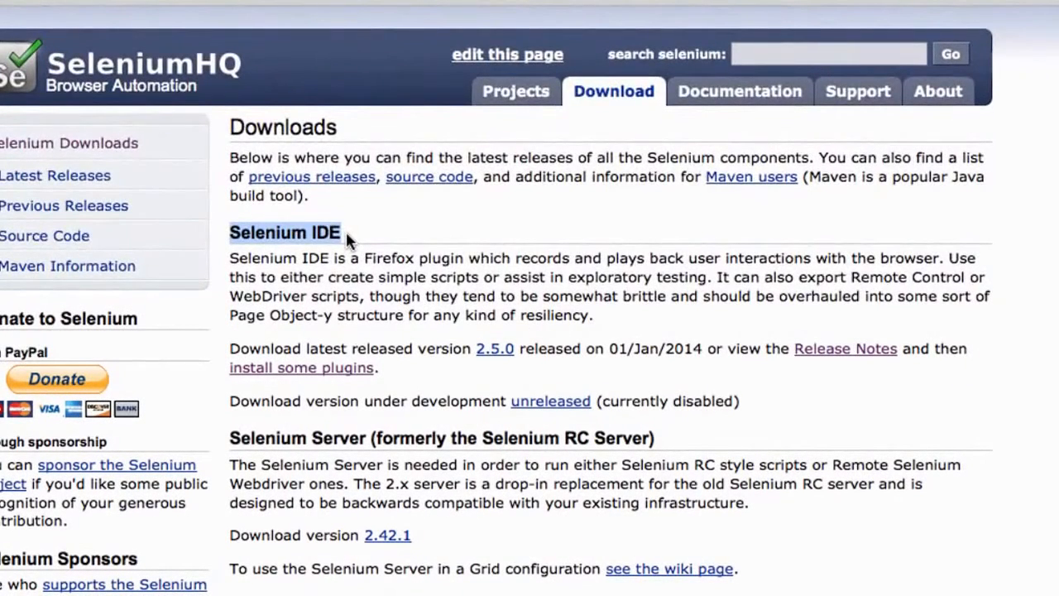
{"action": "mouse_move", "coordinate": [495, 354]}
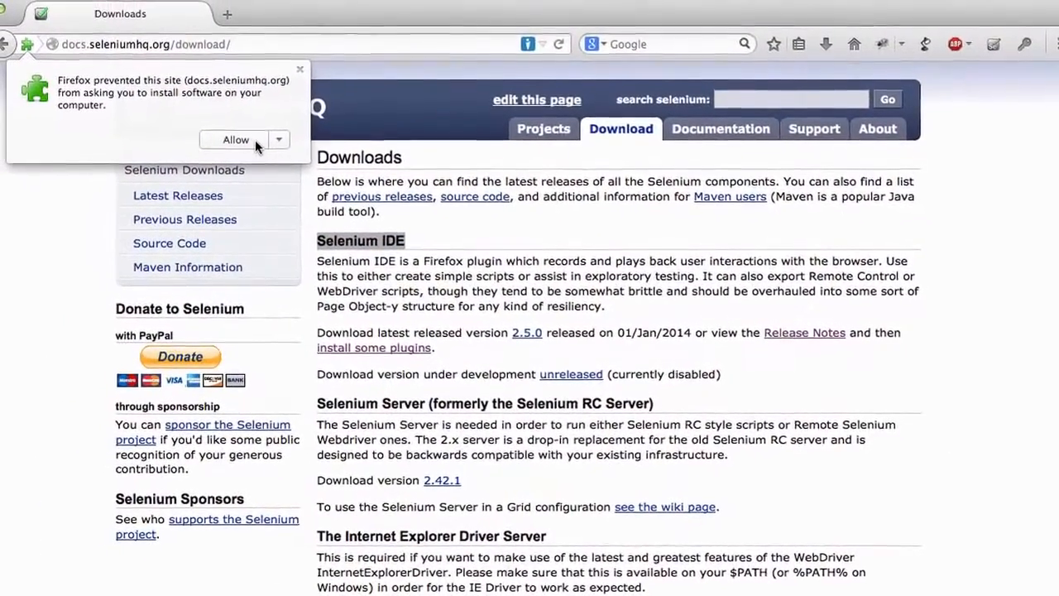
{"action": "left_click", "coordinate": [235, 139]}
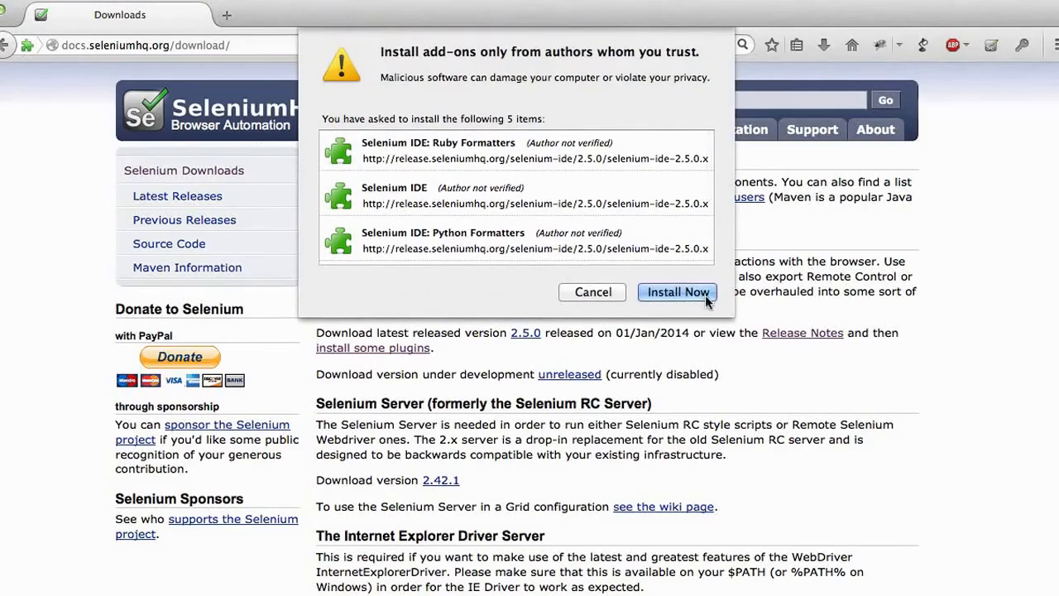
{"action": "left_click", "coordinate": [676, 291]}
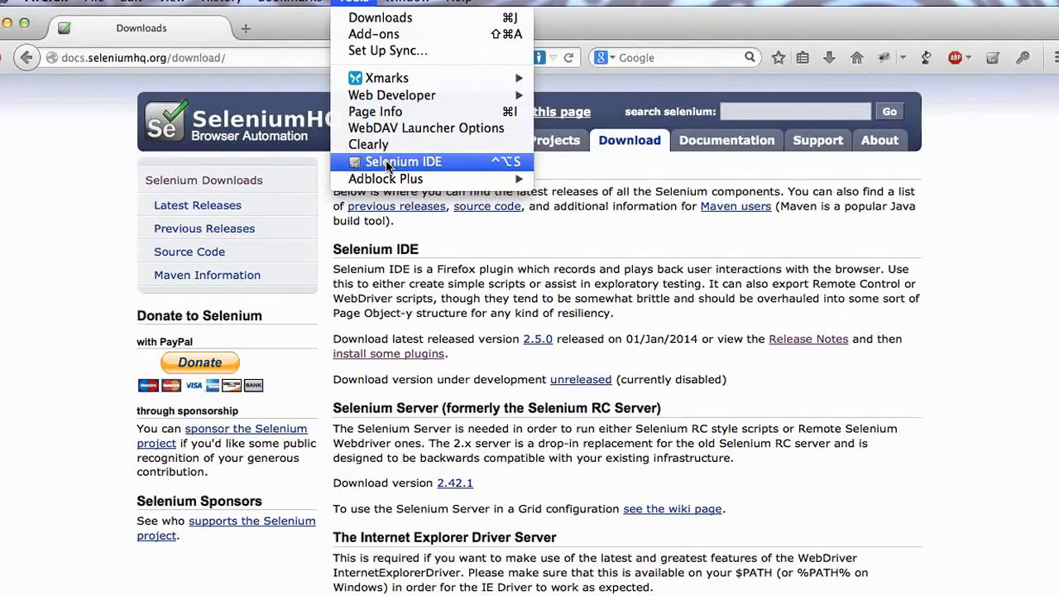
{"action": "mouse_move", "coordinate": [463, 168]}
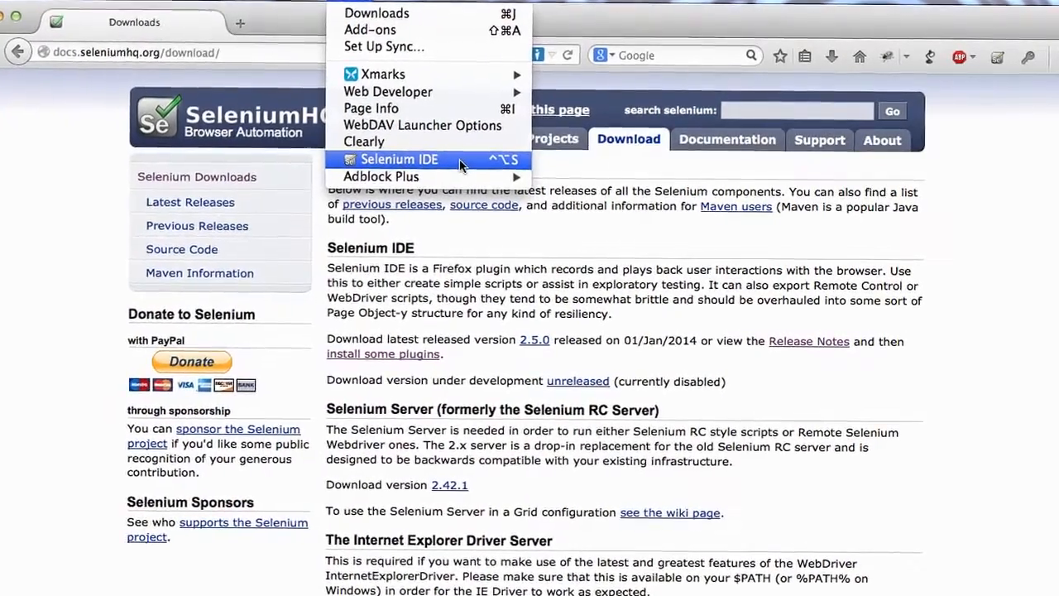
Launch Selenium IDE from the Firefox Tools menu
{"action": "left_click", "coordinate": [397, 159]}
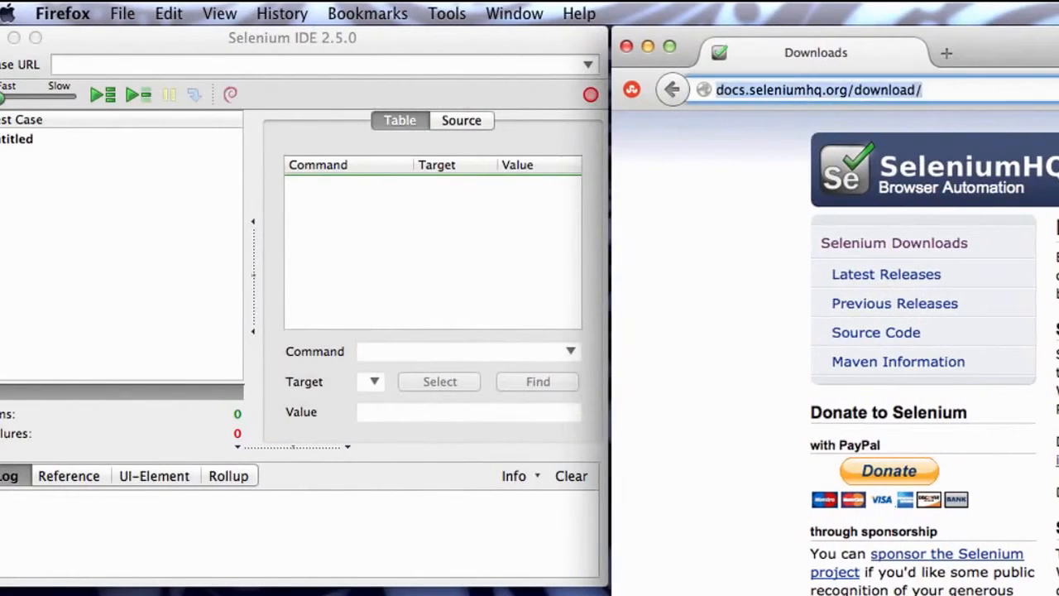
{"action": "type", "text": "amazon.com/"}
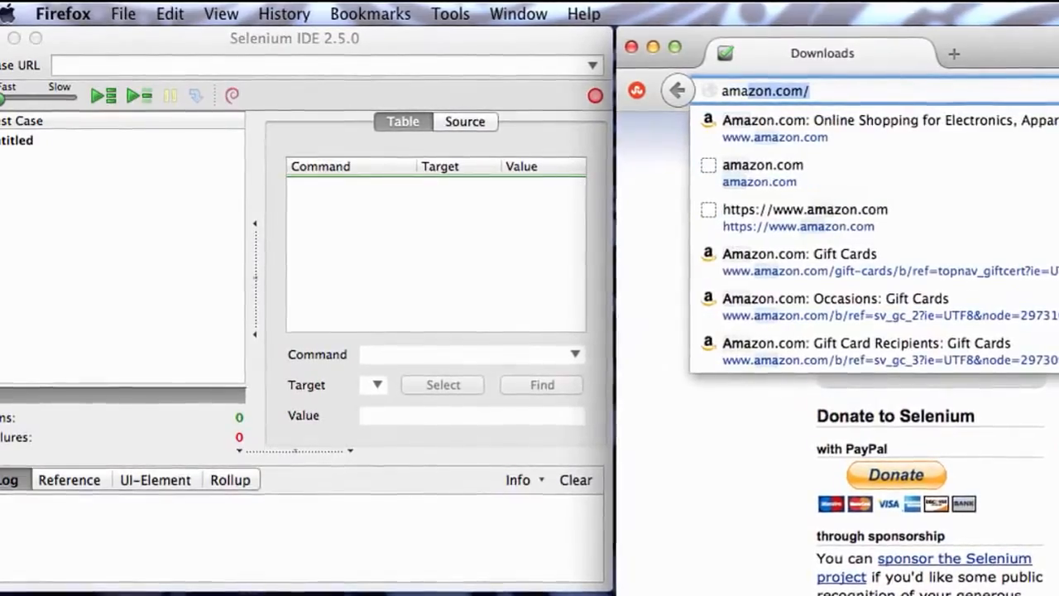
{"action": "left_click", "coordinate": [884, 119]}
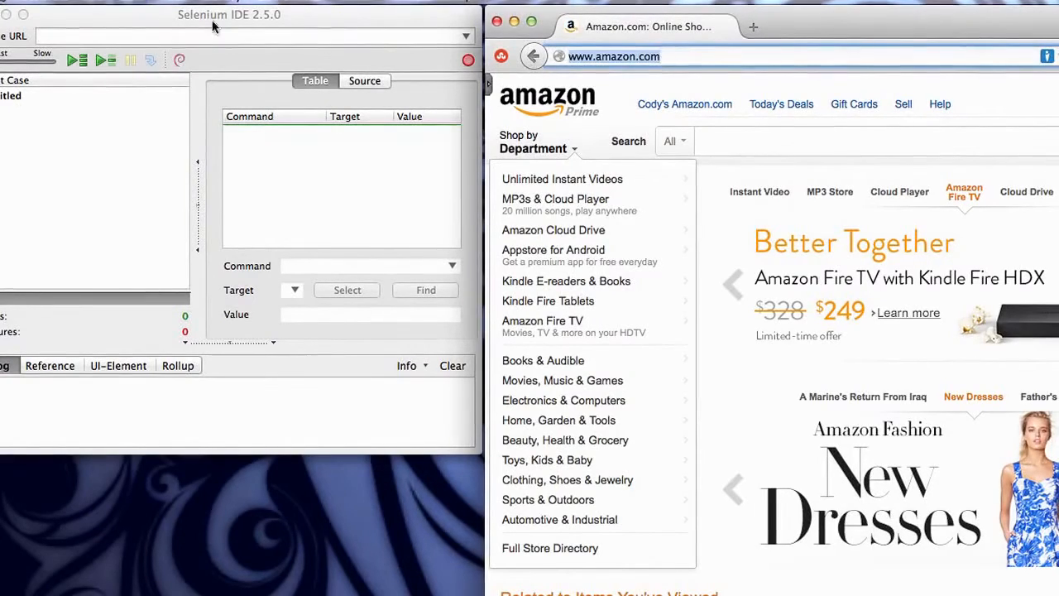
{"action": "type", "text": "http://www.amazon.com/"}
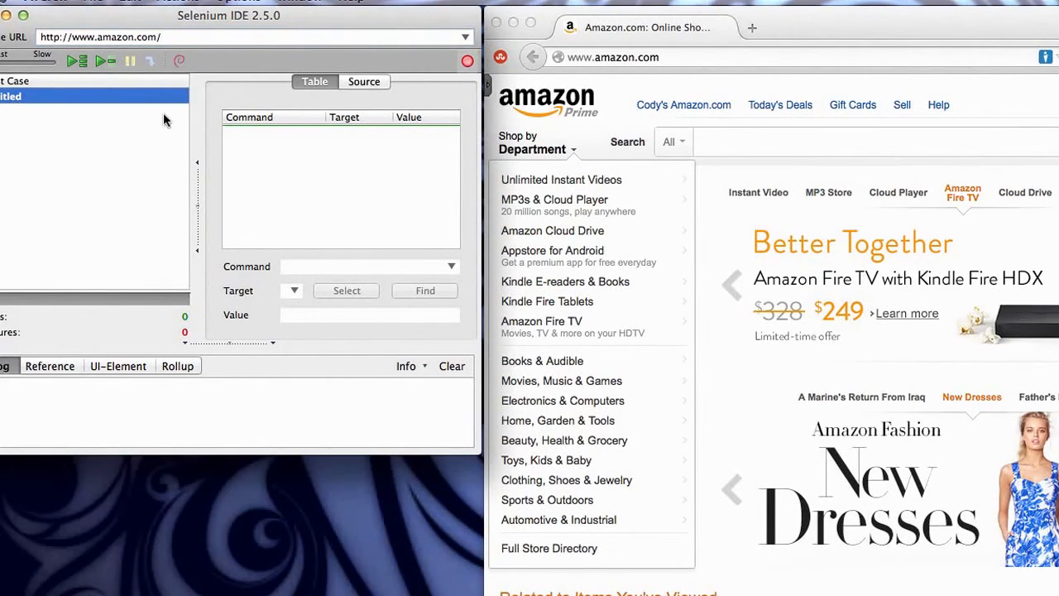
{"action": "mouse_move", "coordinate": [230, 57]}
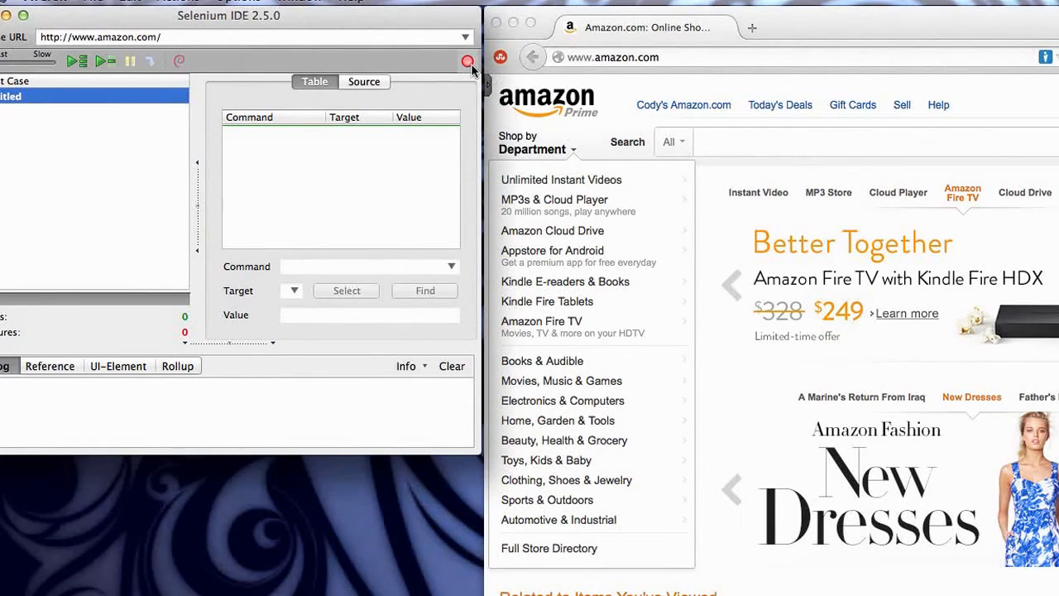
{"action": "mouse_move", "coordinate": [465, 61]}
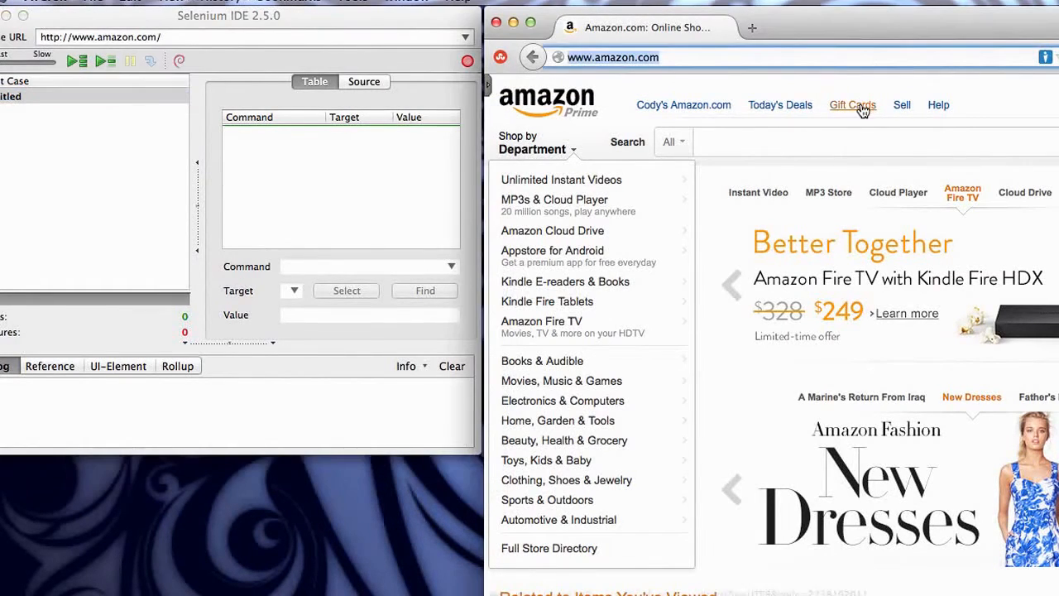
Record clicks through Gift Cards and Instant Email to the E-mail Delivery gift card product page
{"action": "left_click", "coordinate": [852, 106]}
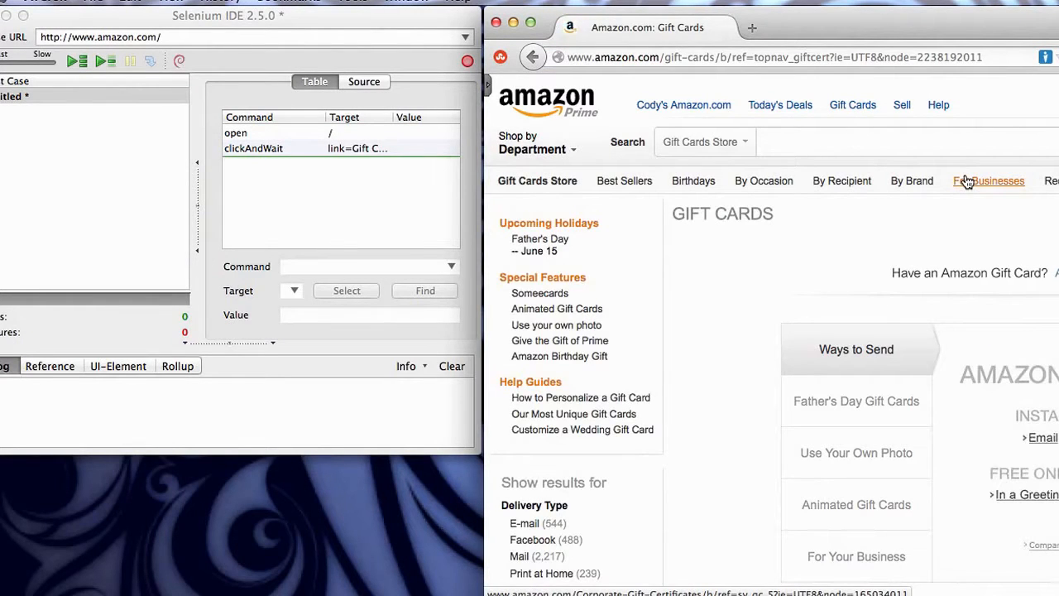
{"action": "mouse_move", "coordinate": [960, 354]}
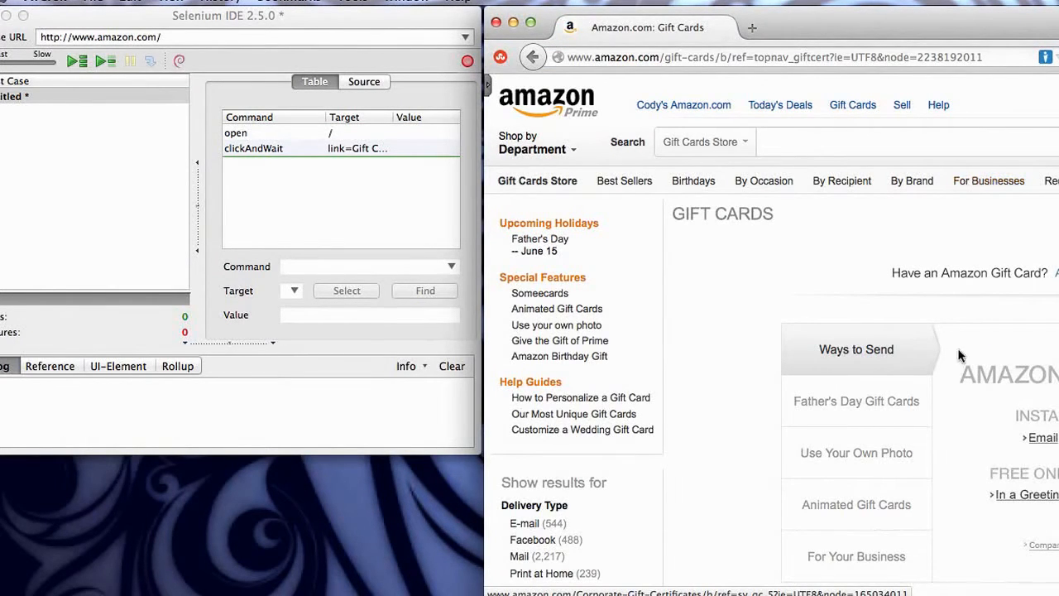
{"action": "left_click", "coordinate": [1040, 436]}
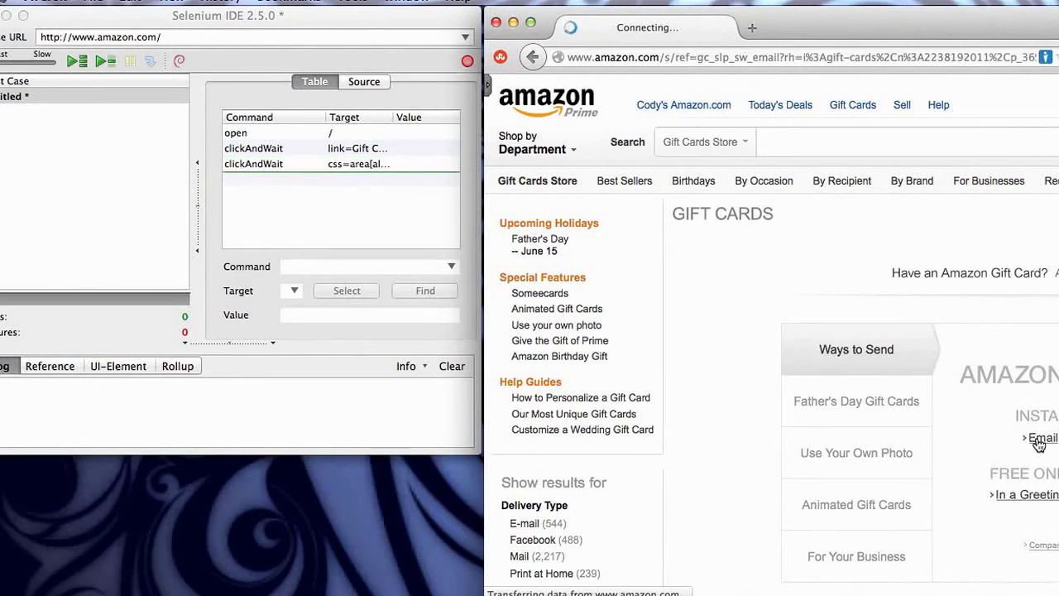
{"action": "left_click", "coordinate": [1043, 437]}
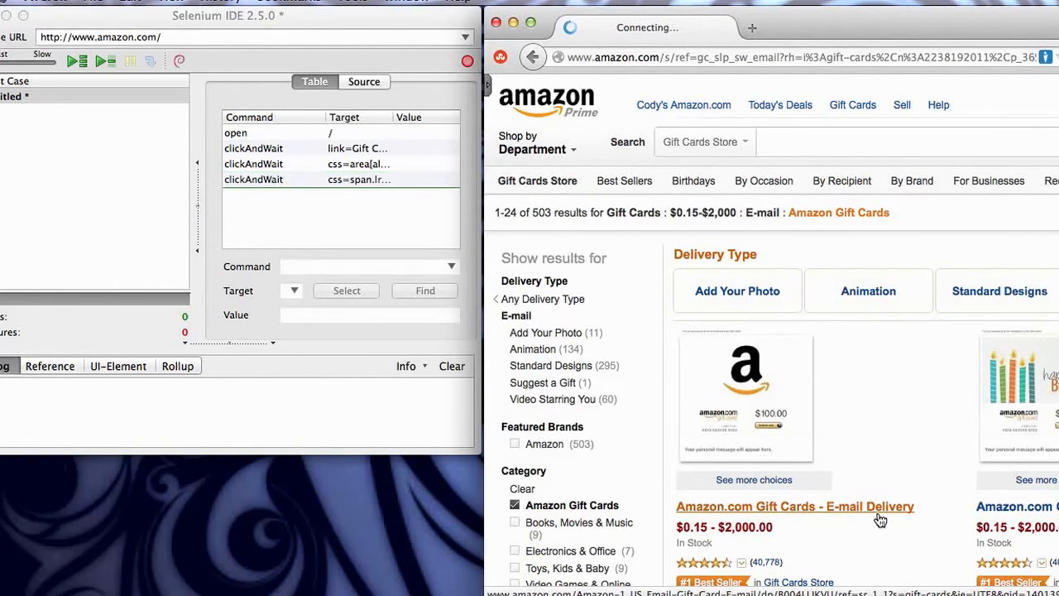
{"action": "left_click", "coordinate": [797, 507]}
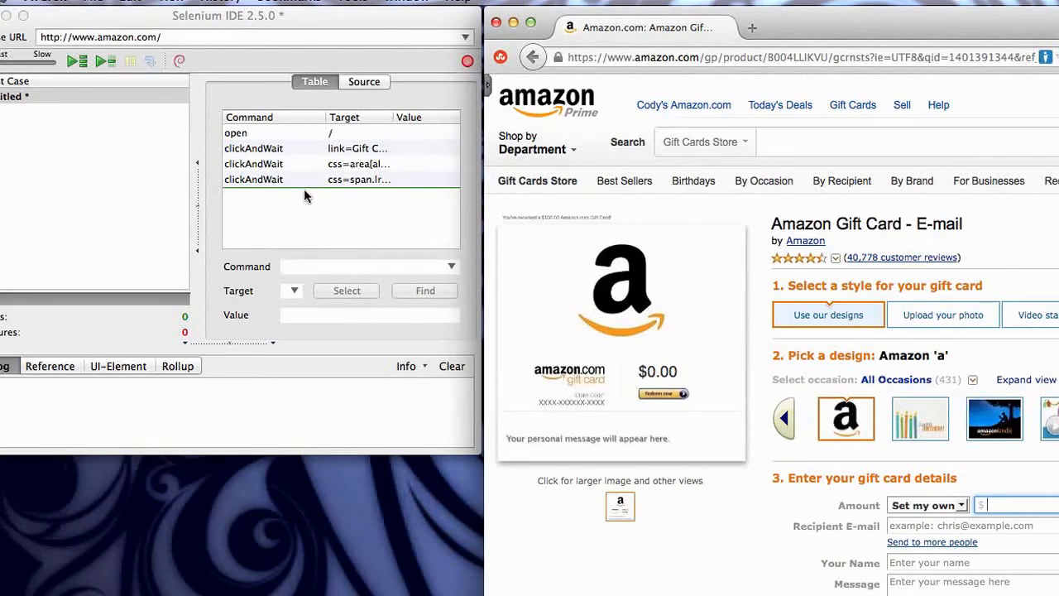
Add an assertText command targeting the Upload your photo option selected from the page
{"action": "left_click", "coordinate": [339, 195]}
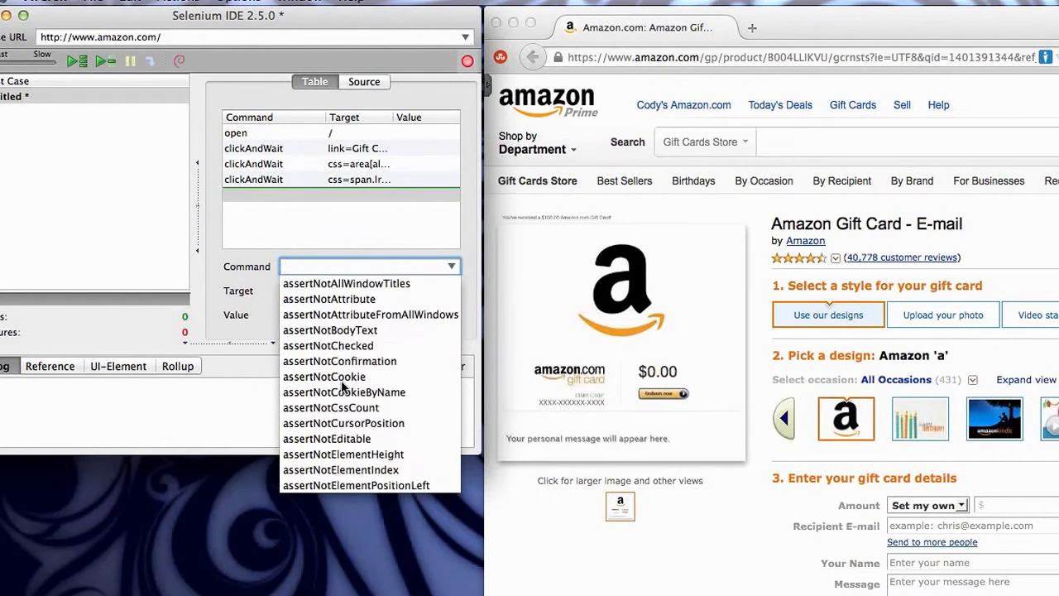
{"action": "scroll", "scroll_direction": "down", "scroll_amount": 3}
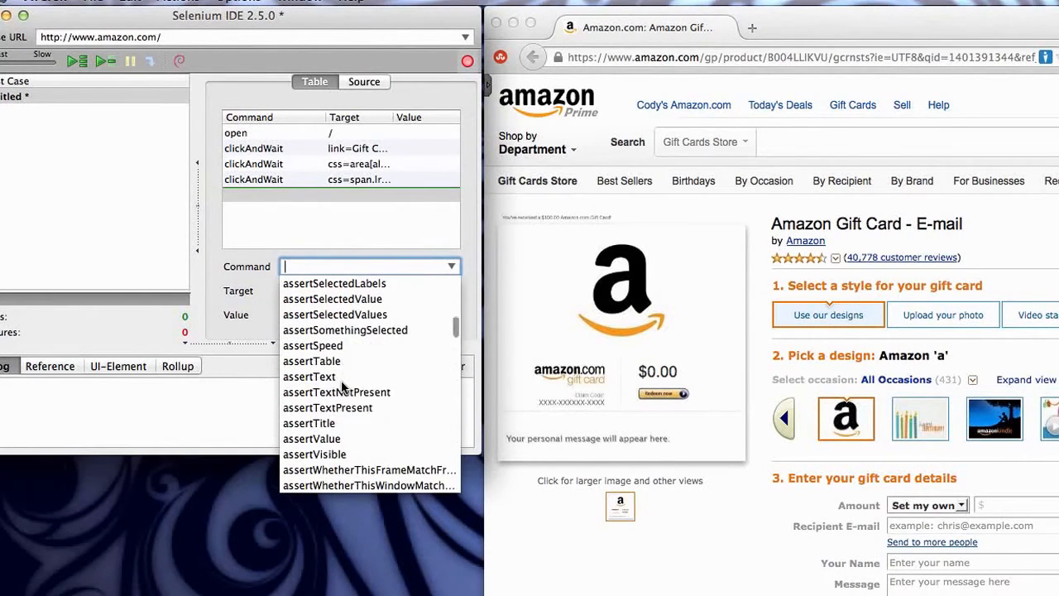
{"action": "left_click", "coordinate": [309, 377]}
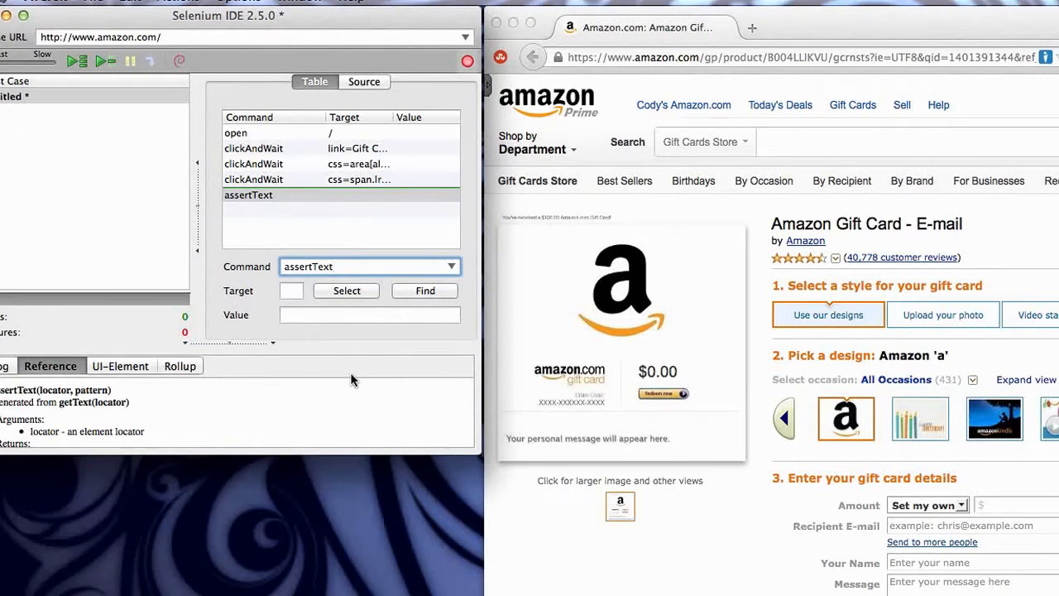
{"action": "left_click", "coordinate": [346, 291]}
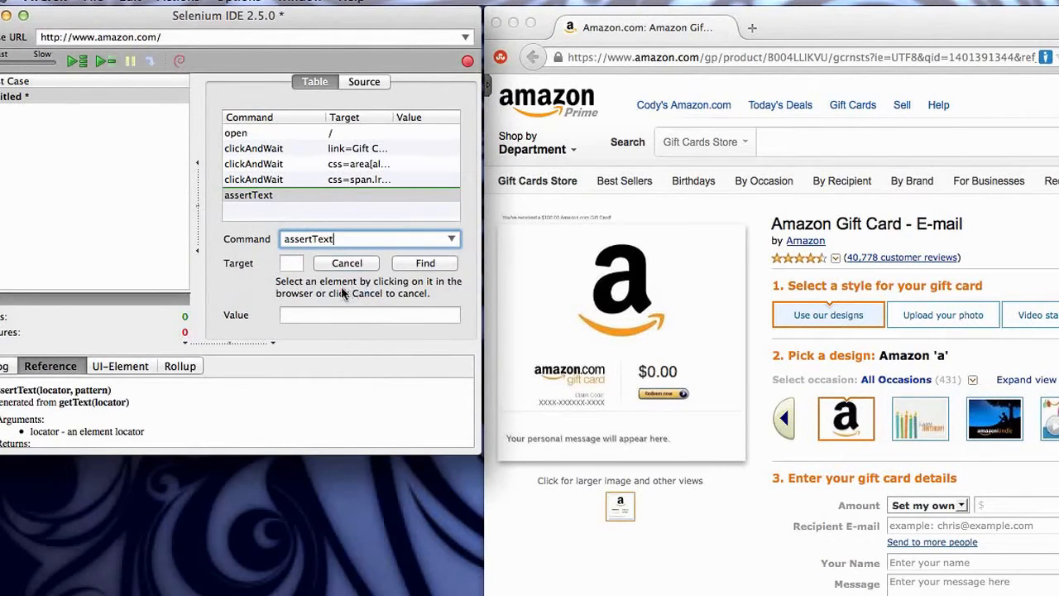
{"action": "mouse_move", "coordinate": [427, 285]}
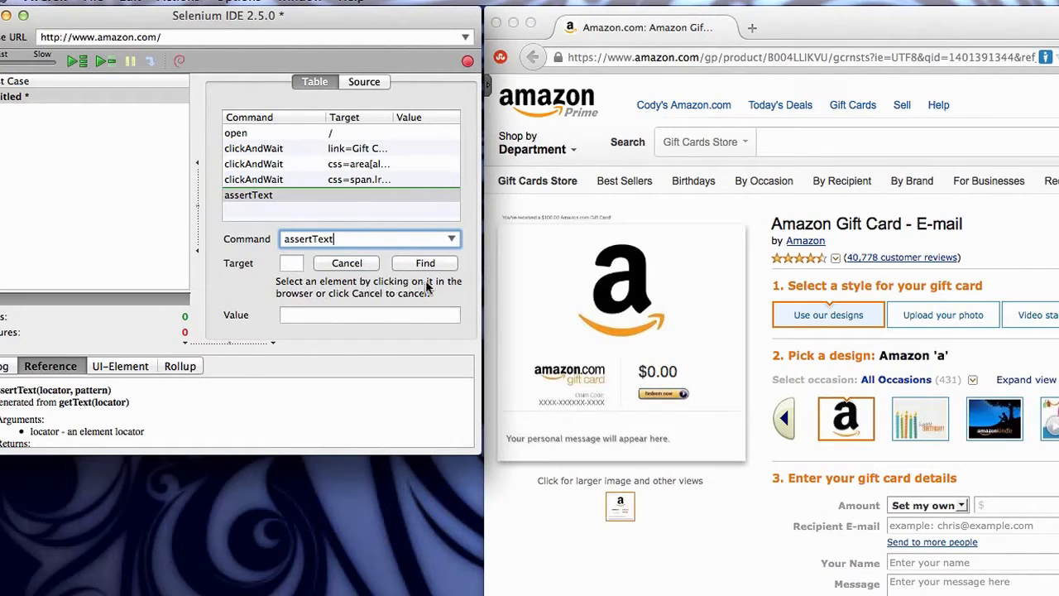
{"action": "left_click", "coordinate": [920, 26]}
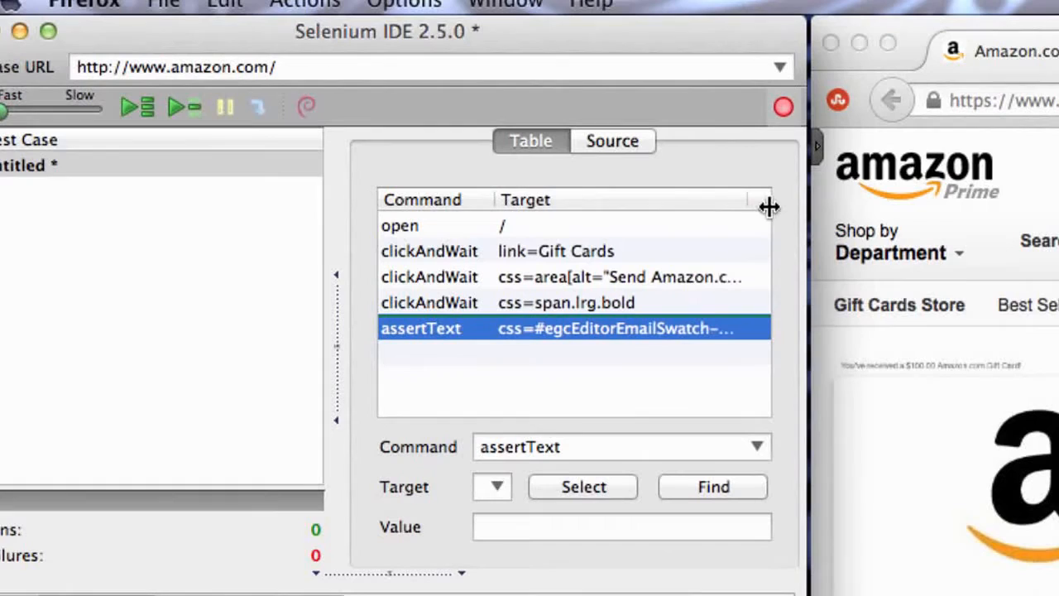
{"action": "mouse_move", "coordinate": [553, 346]}
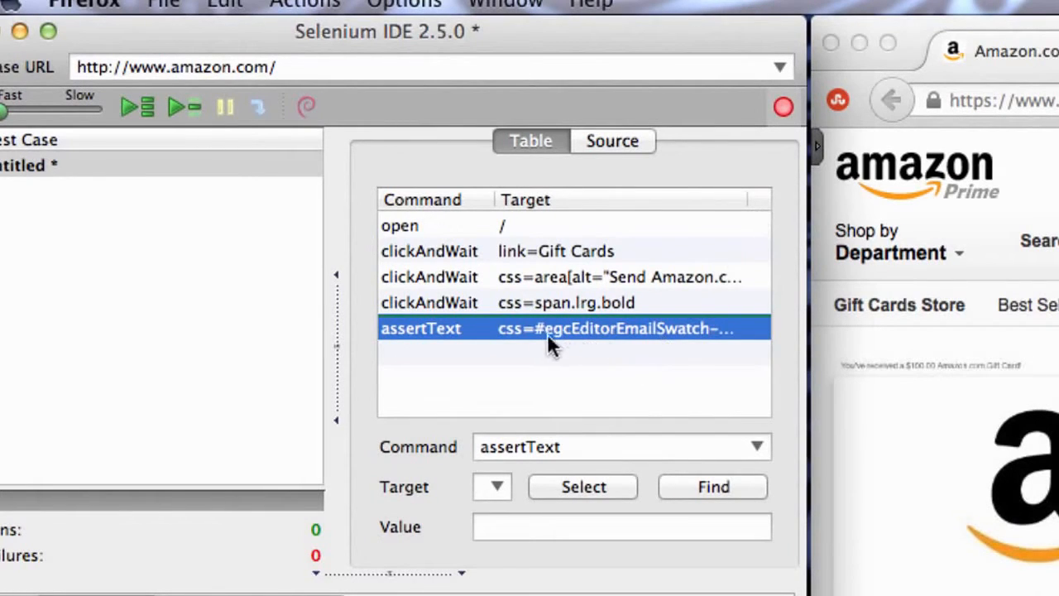
{"action": "mouse_move", "coordinate": [647, 349]}
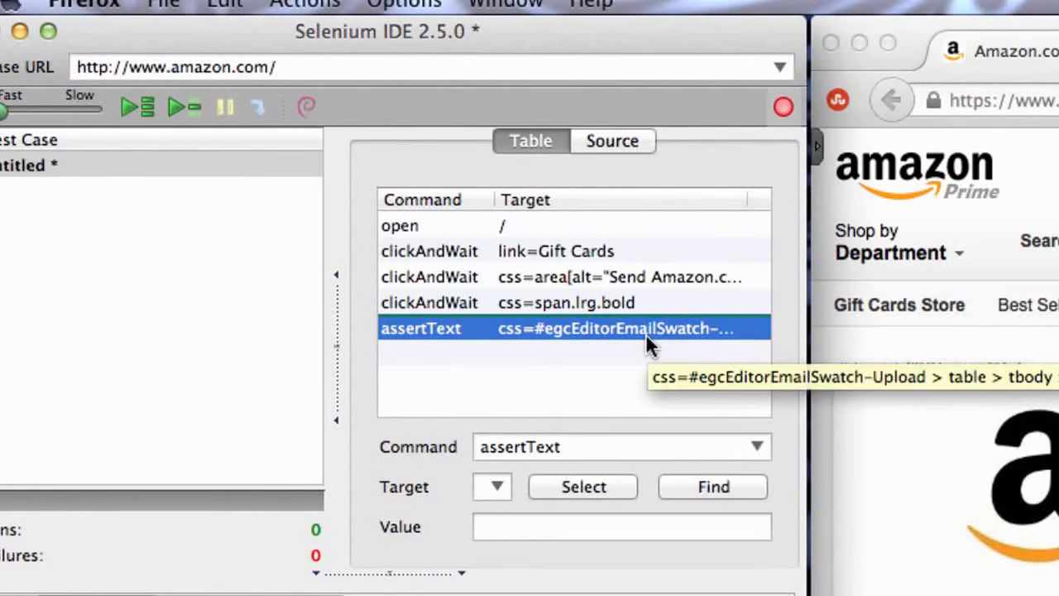
Enter 'Upload your photo' as the assertText expected value
{"action": "left_click", "coordinate": [621, 526]}
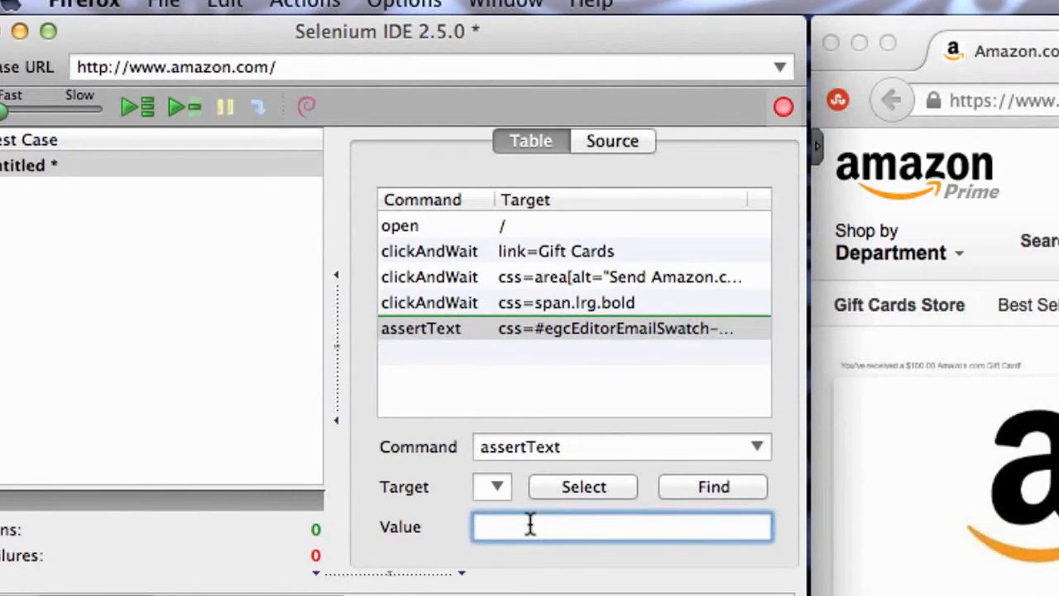
{"action": "type", "text": "Upload"}
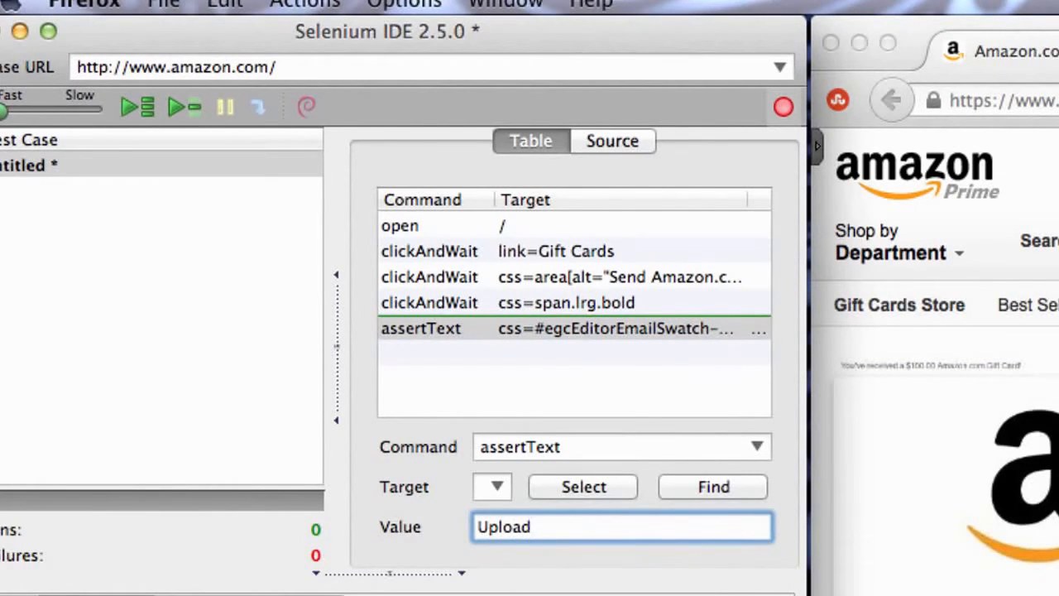
{"action": "type", "text": "your"}
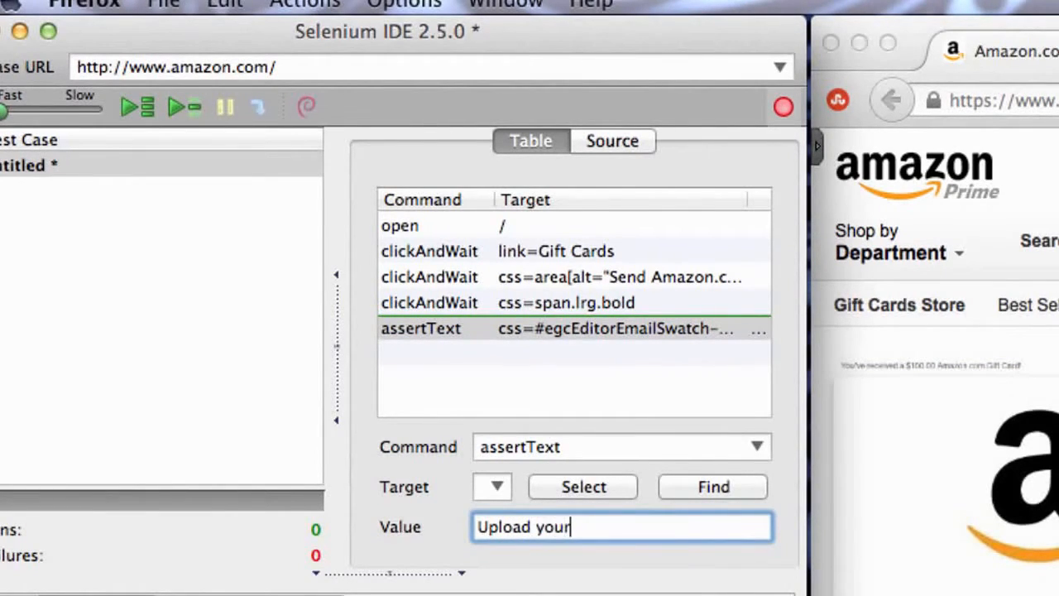
{"action": "type", "text": "photo"}
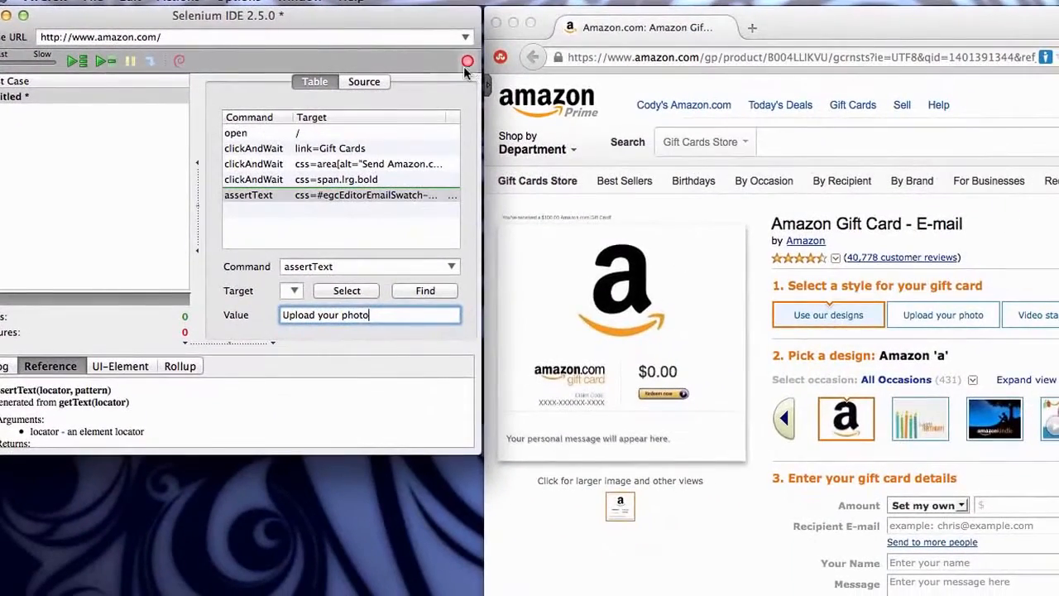
Save the test case as MyTestCase1 in Downloads
{"action": "left_click", "coordinate": [14, 96]}
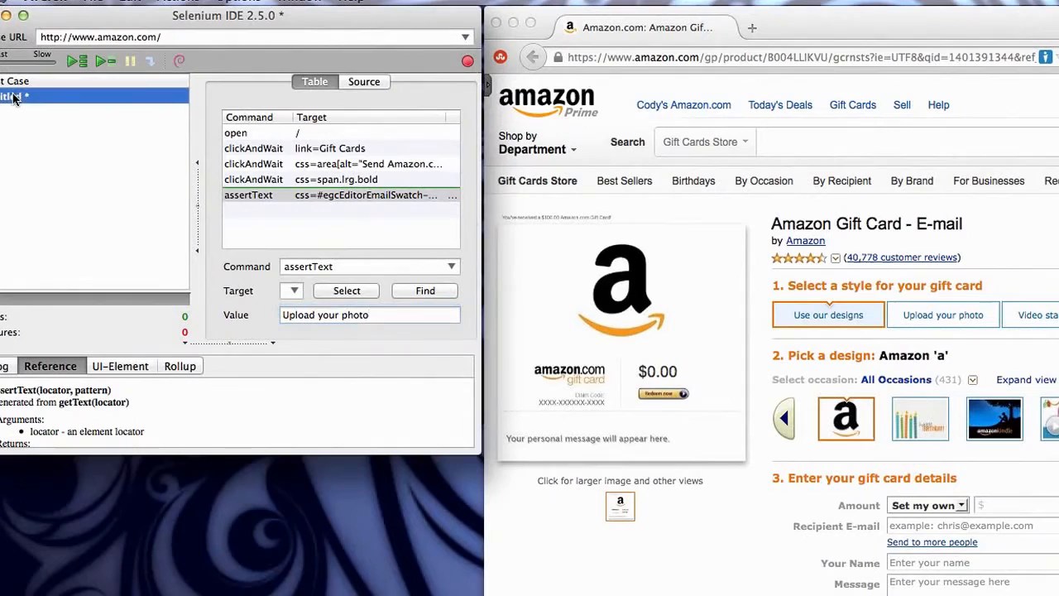
{"action": "left_click", "coordinate": [99, 3]}
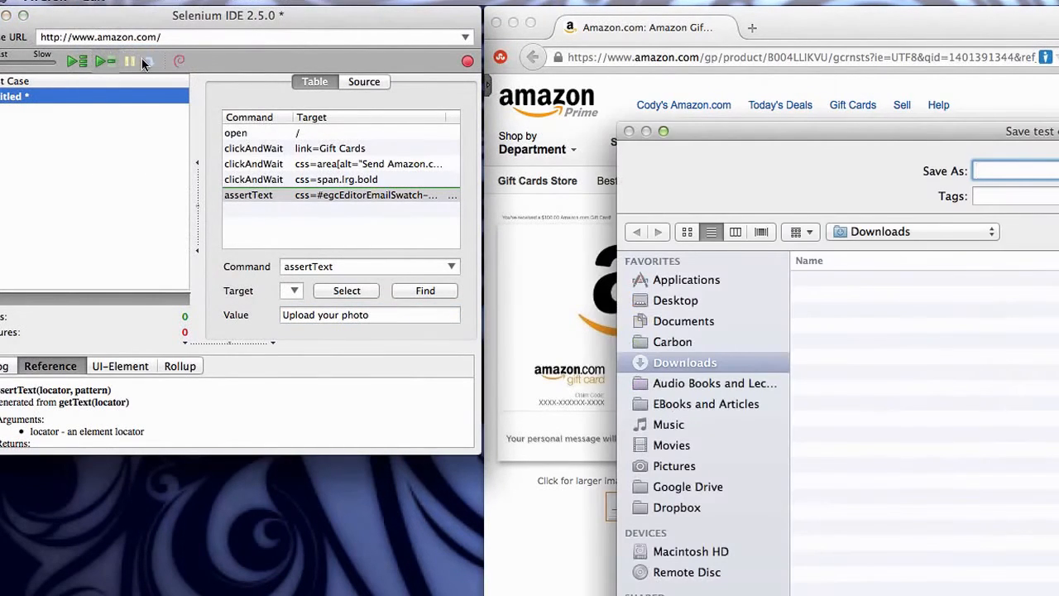
{"action": "type", "text": "MyTest"}
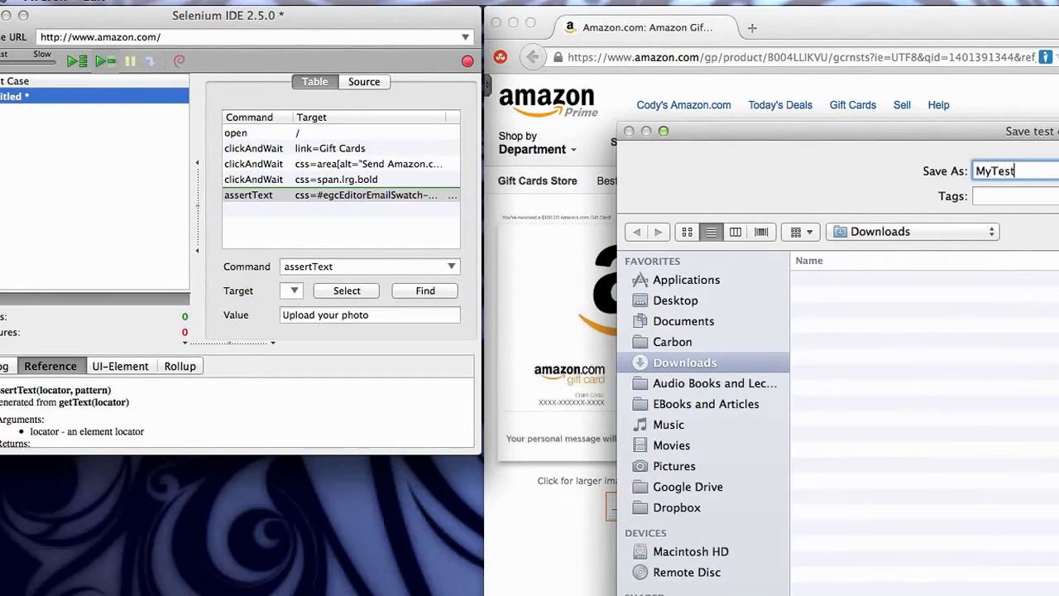
{"action": "type", "text": "Case1"}
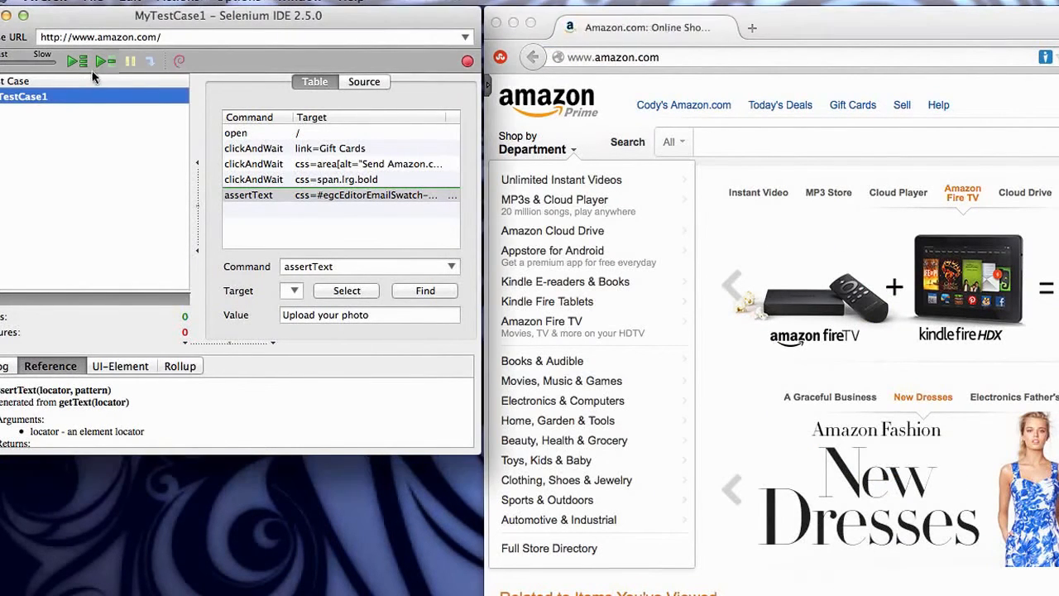
Play the test case to 1 run and 0 failures, then begin editing the expected value
{"action": "left_click", "coordinate": [106, 61]}
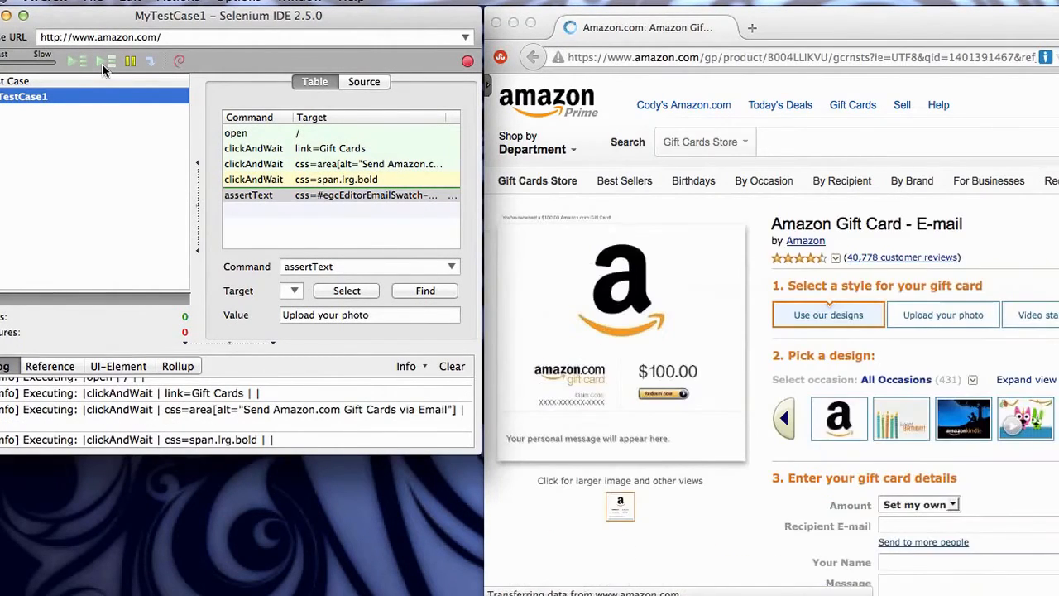
{"action": "left_click", "coordinate": [101, 61]}
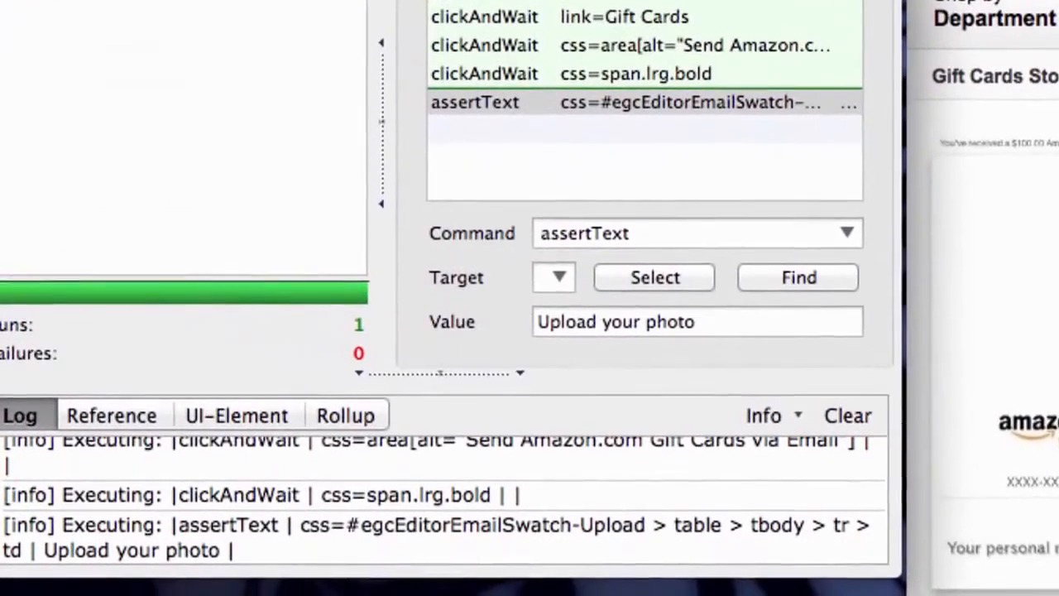
{"action": "mouse_move", "coordinate": [361, 347]}
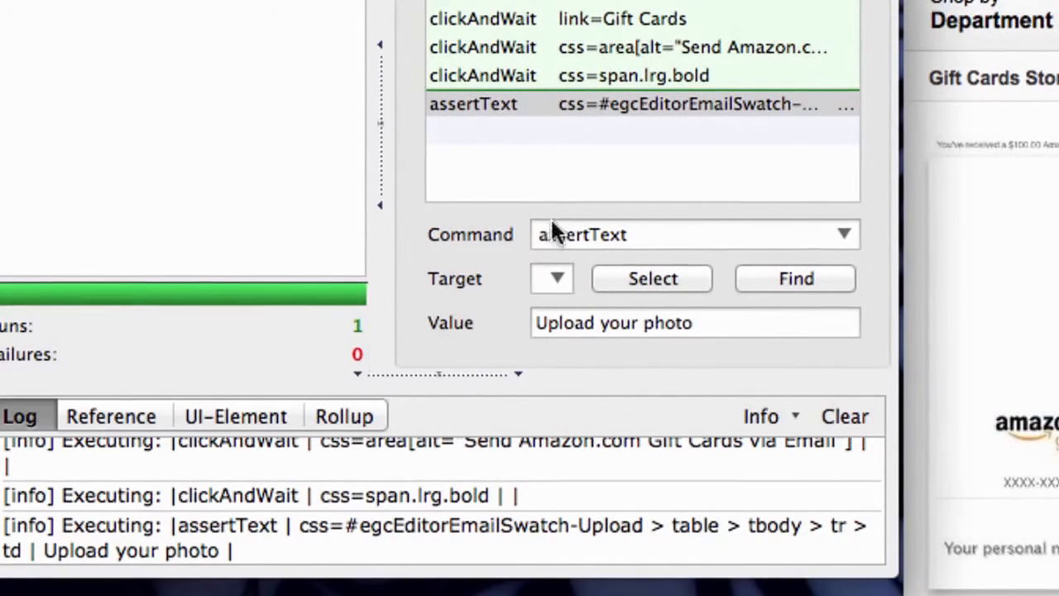
{"action": "left_click", "coordinate": [474, 102]}
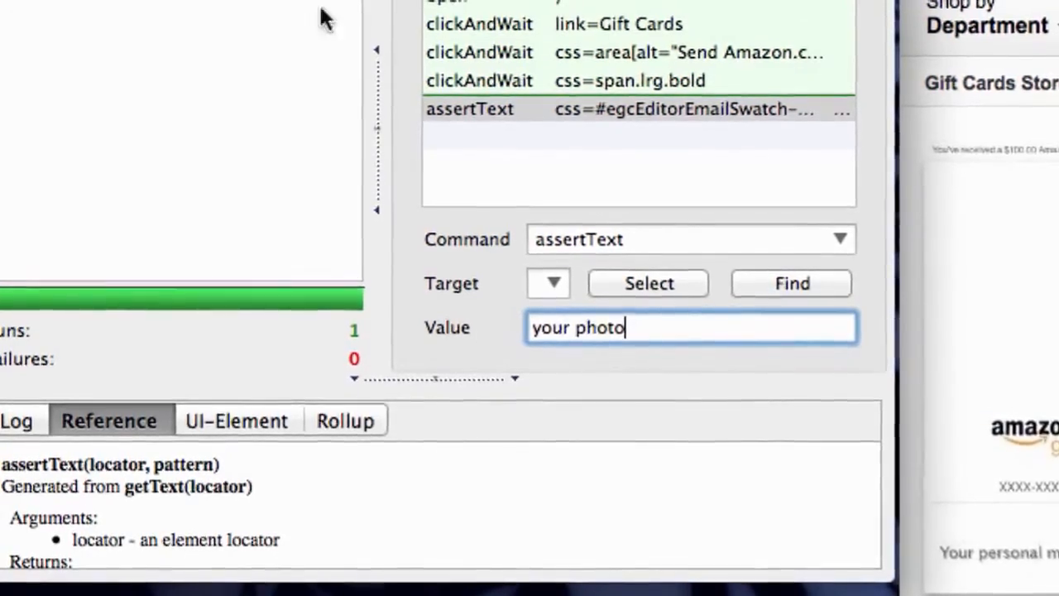
Replay with expected text 'your photo' so the assertion fails with 1 failure logged
{"action": "left_click", "coordinate": [93, 3]}
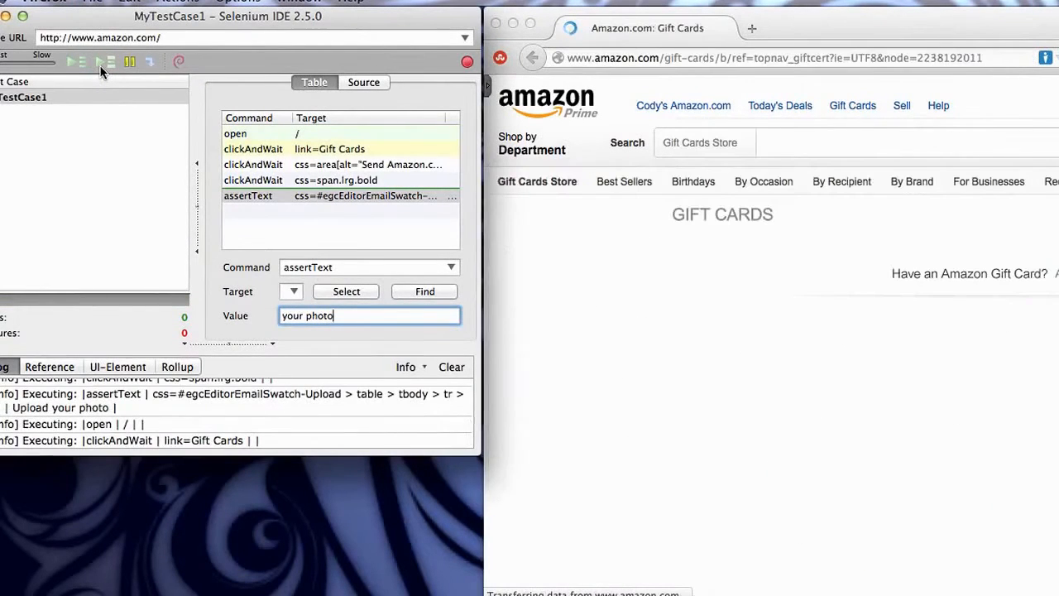
{"action": "left_click", "coordinate": [83, 64]}
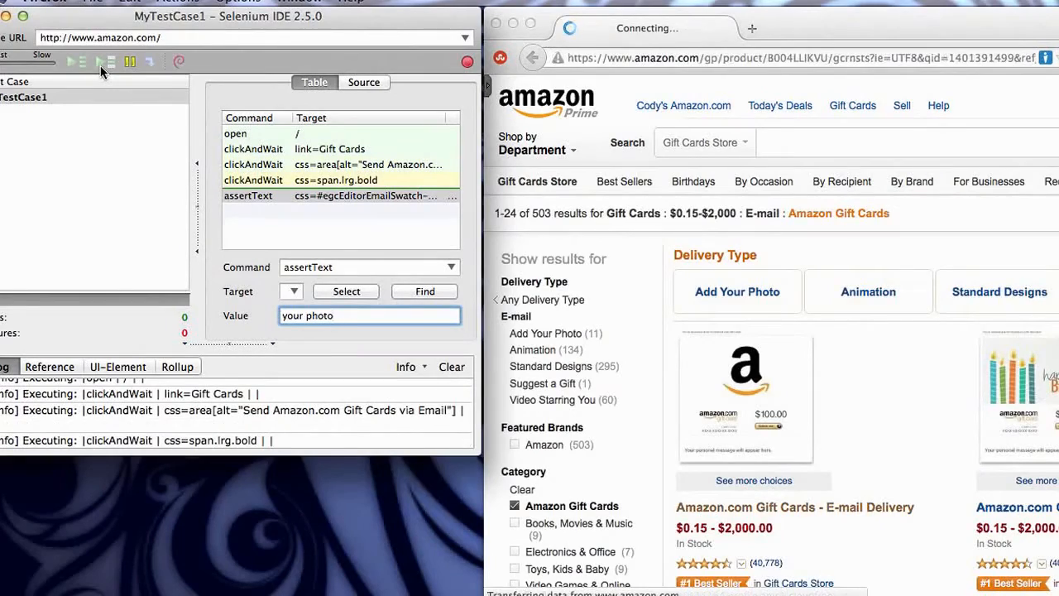
{"action": "left_click", "coordinate": [103, 61]}
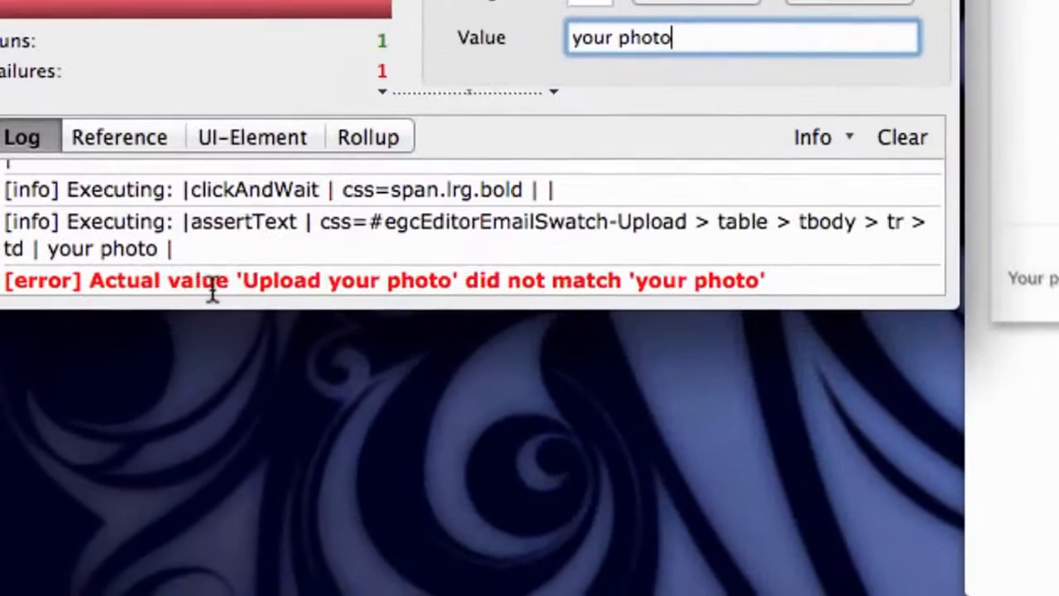
{"action": "mouse_move", "coordinate": [680, 281]}
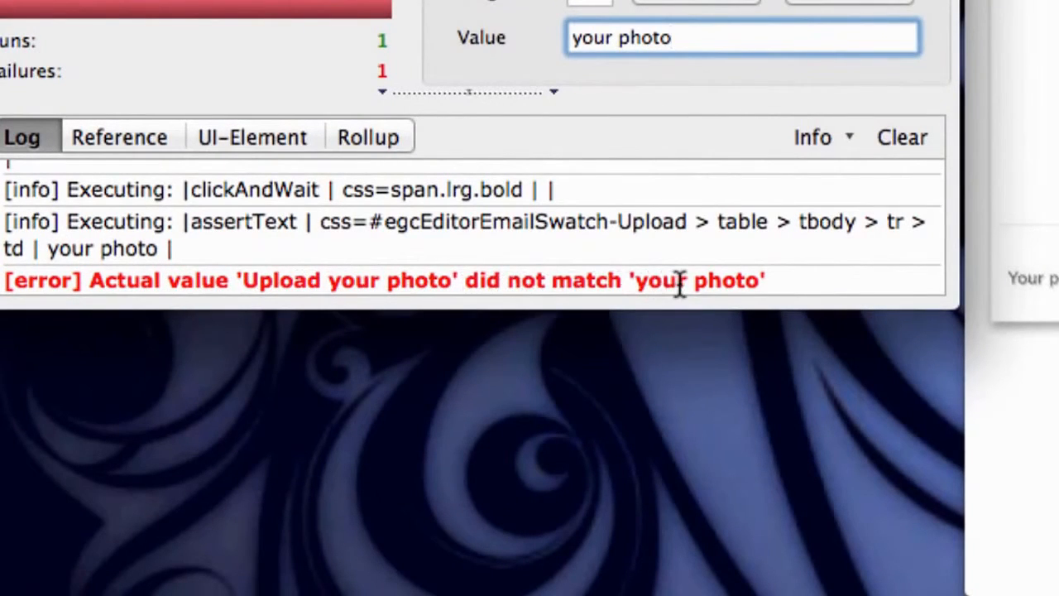
{"action": "mouse_move", "coordinate": [397, 53]}
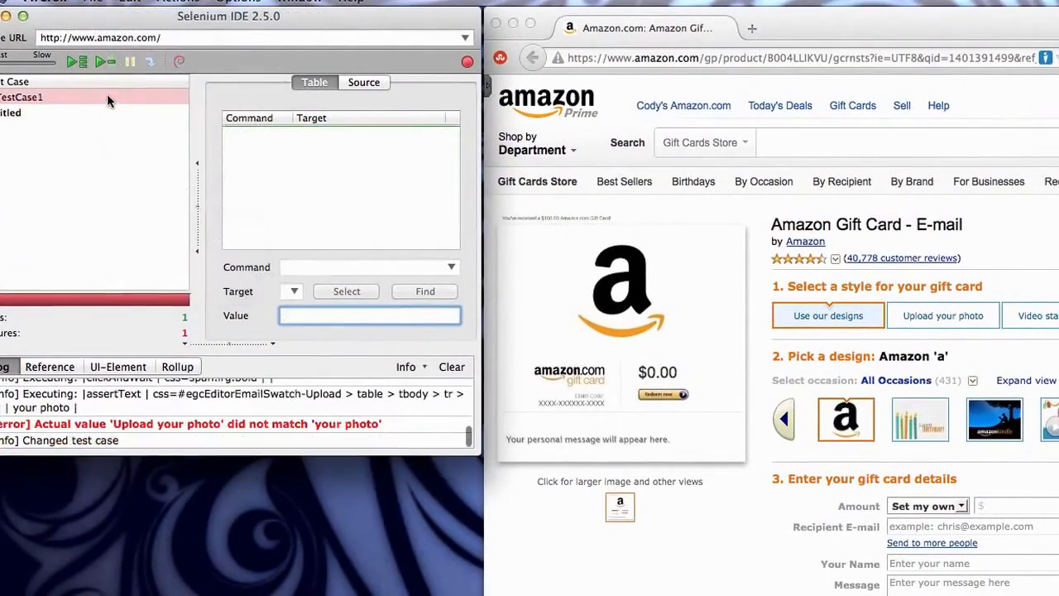
Record a new test case navigating Gift Cards > e-mail gift cards > the Amazon.com e-mail gift card
{"action": "left_click", "coordinate": [10, 112]}
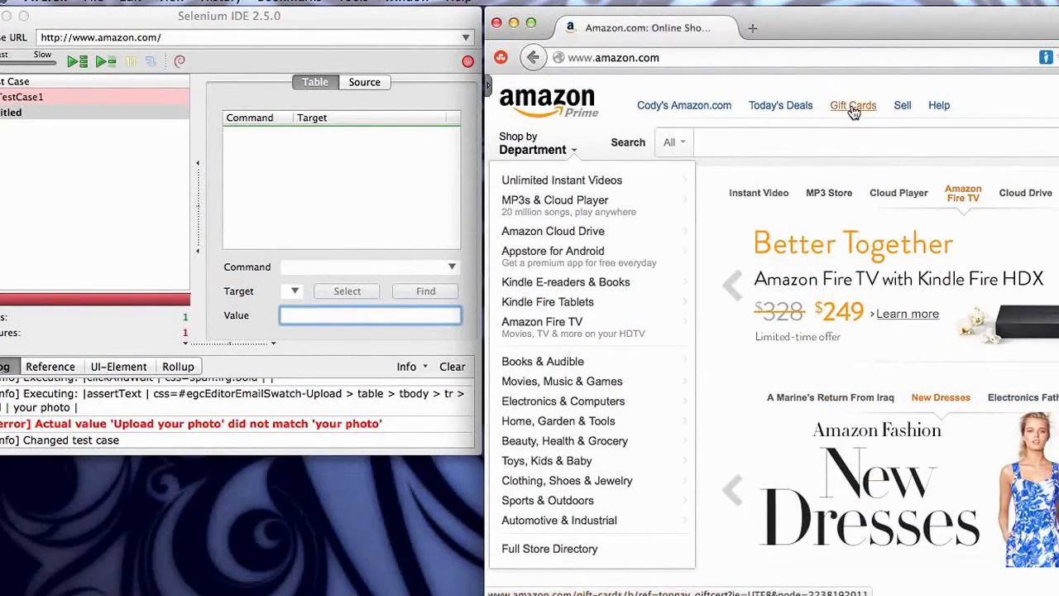
{"action": "left_click", "coordinate": [852, 106]}
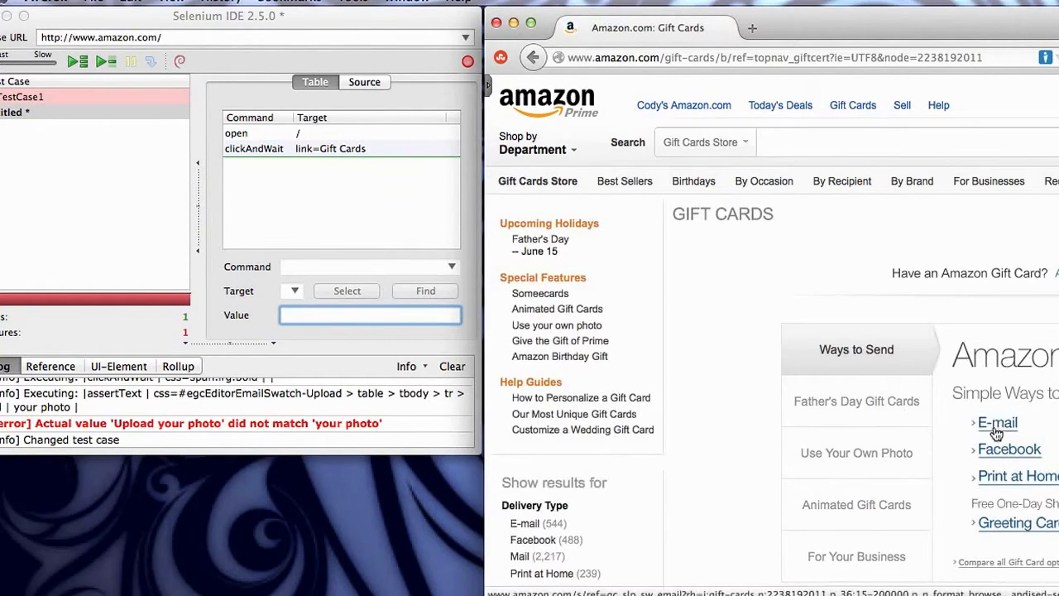
{"action": "left_click", "coordinate": [995, 422]}
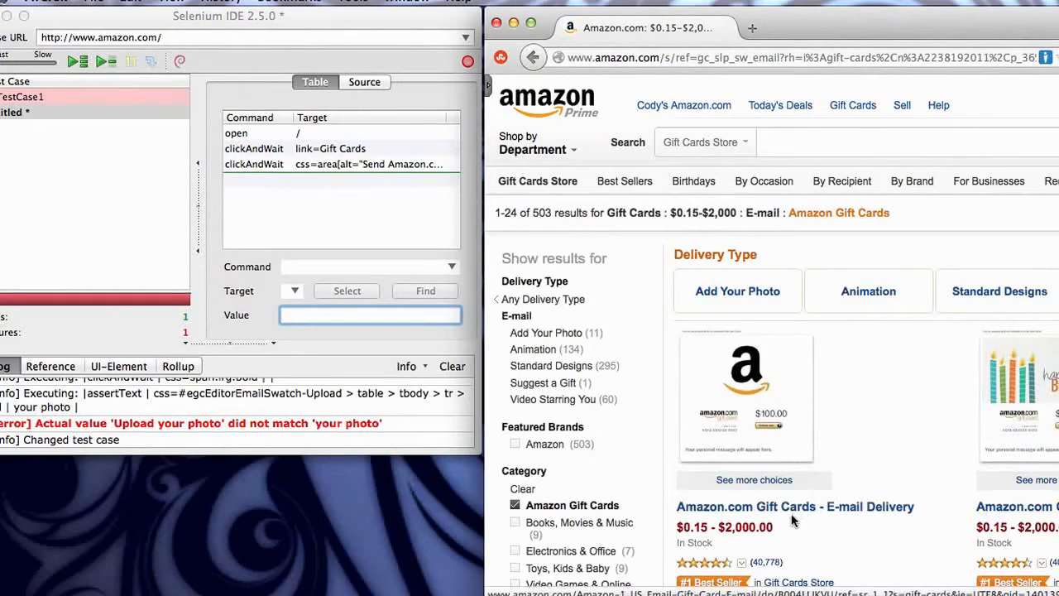
{"action": "left_click", "coordinate": [796, 506]}
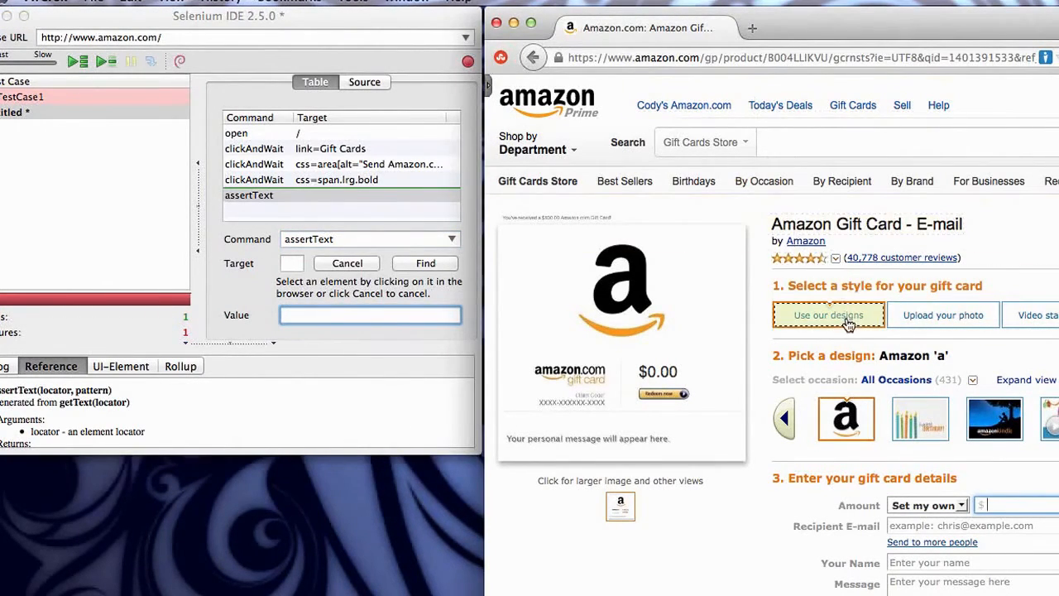
Add an assertText check expecting the design-style option to read 'Use our designs'
{"action": "left_click", "coordinate": [827, 314]}
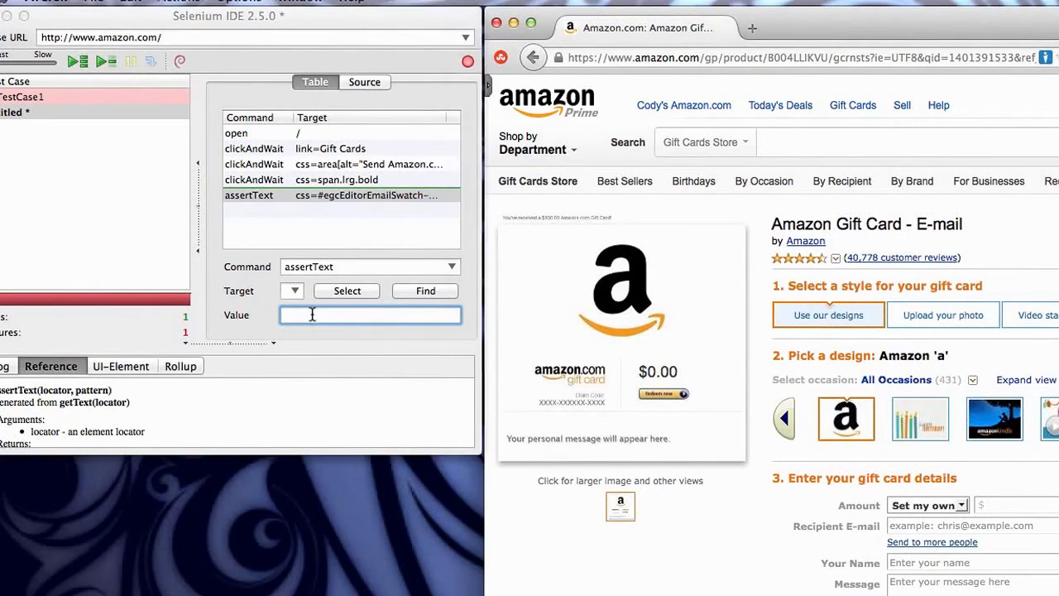
{"action": "type", "text": "U"}
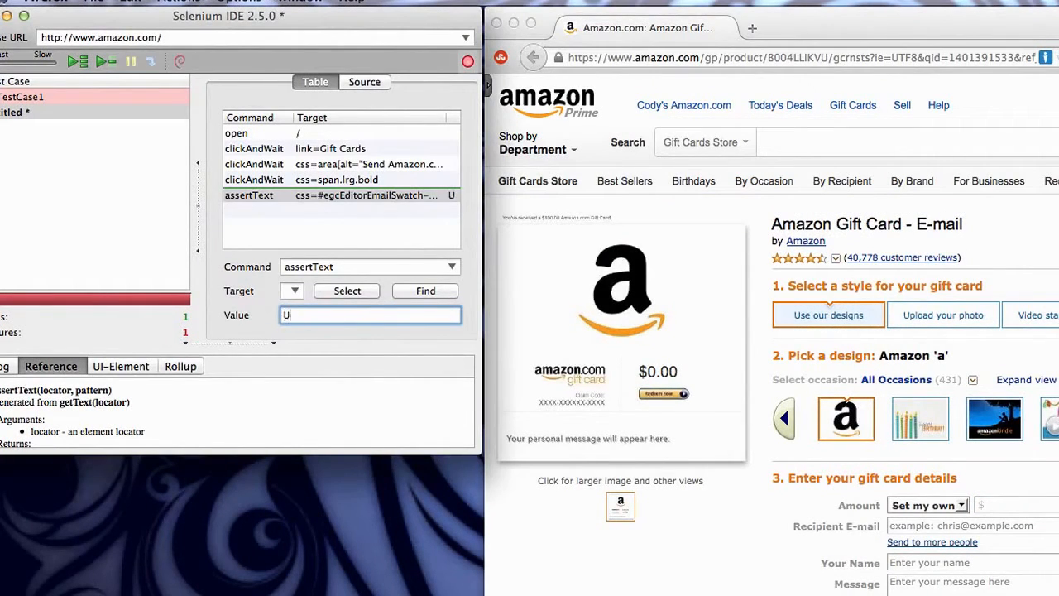
{"action": "type", "text": "se our"}
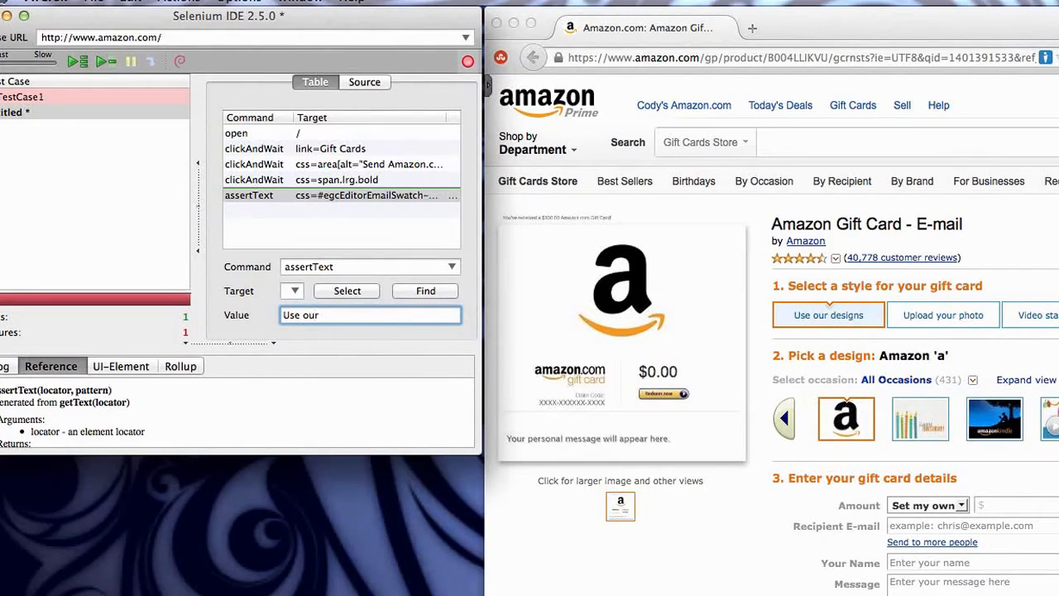
{"action": "type", "text": "designd"}
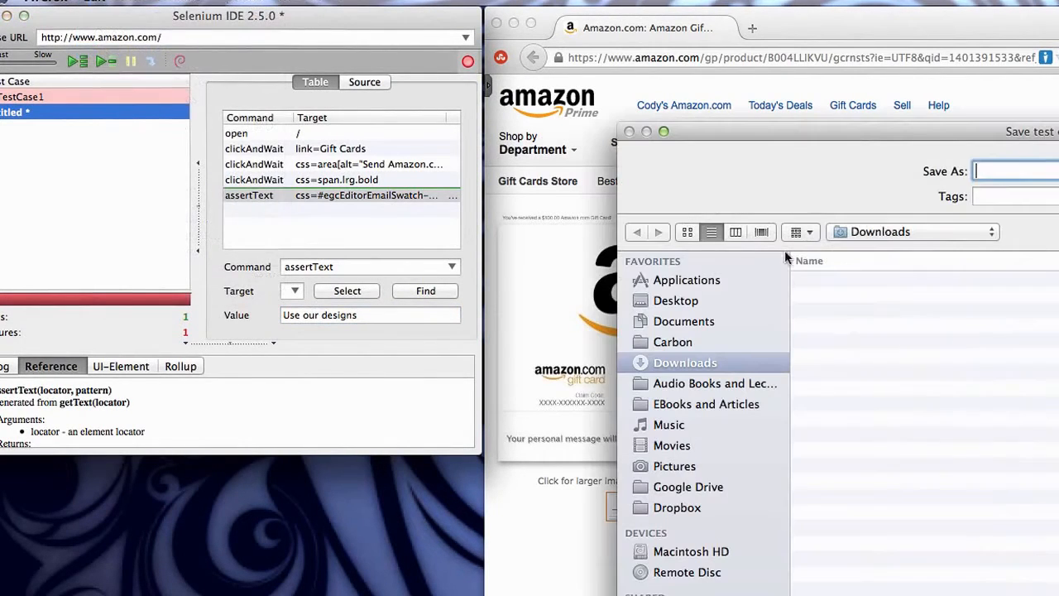
Save the test case as MyTestCase2, then save both cases as the MyAmazonTestSuite suite
{"action": "type", "text": "My"}
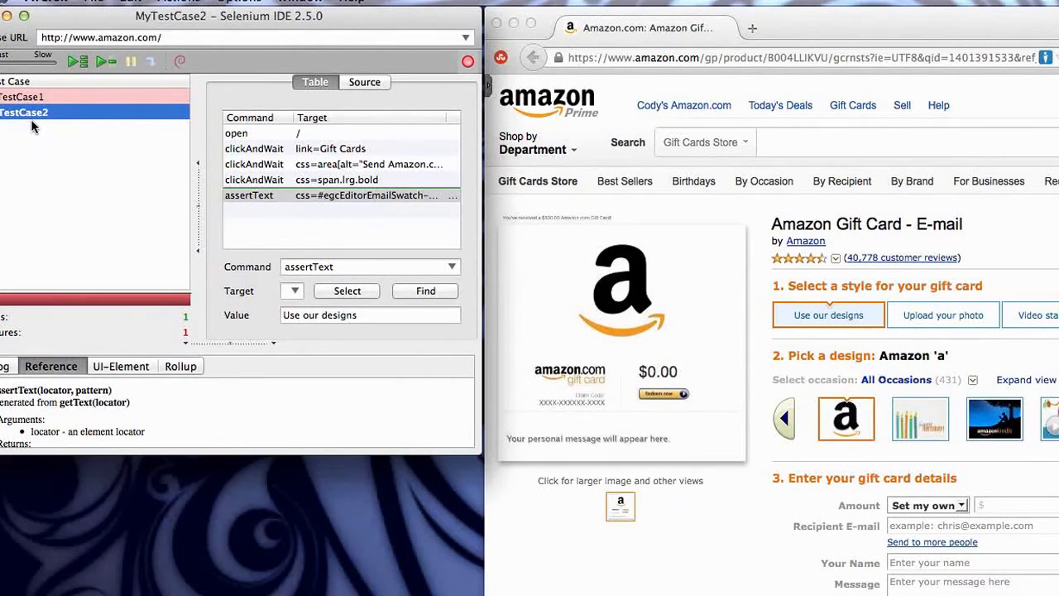
{"action": "left_click", "coordinate": [97, 3]}
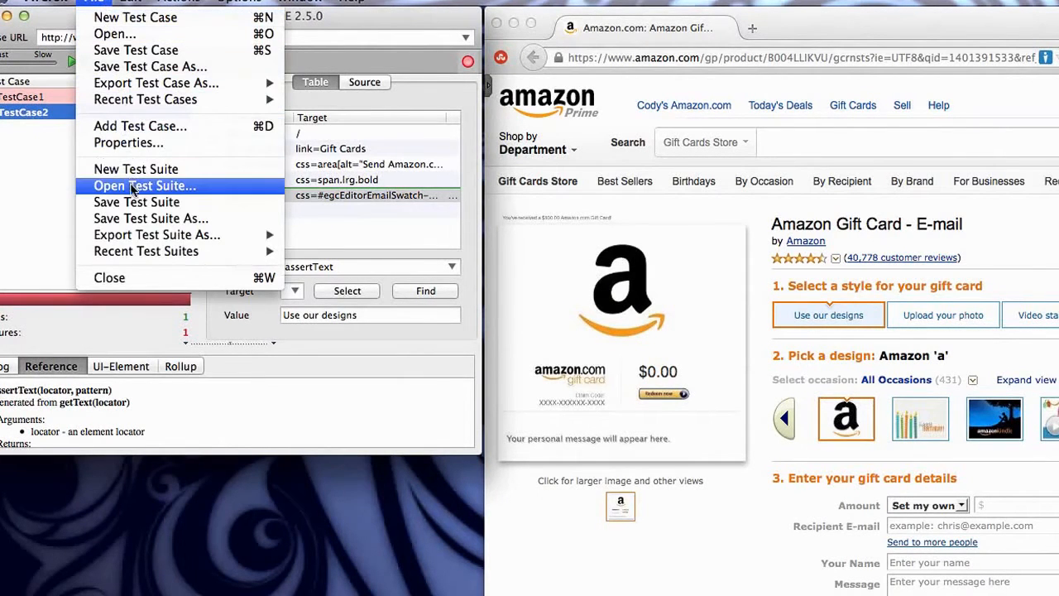
{"action": "left_click", "coordinate": [135, 202]}
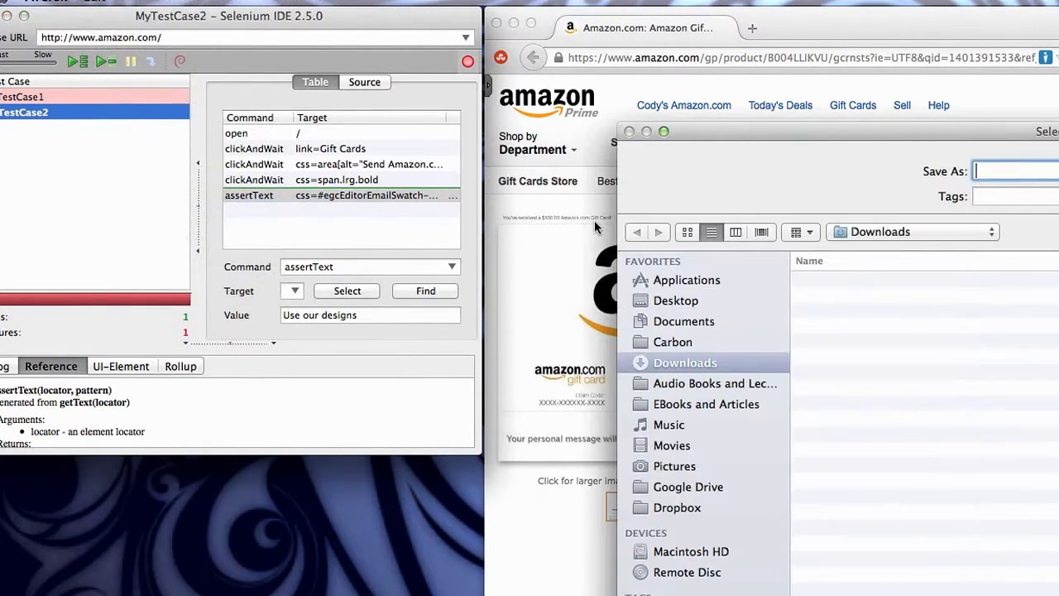
{"action": "type", "text": "MyAma"}
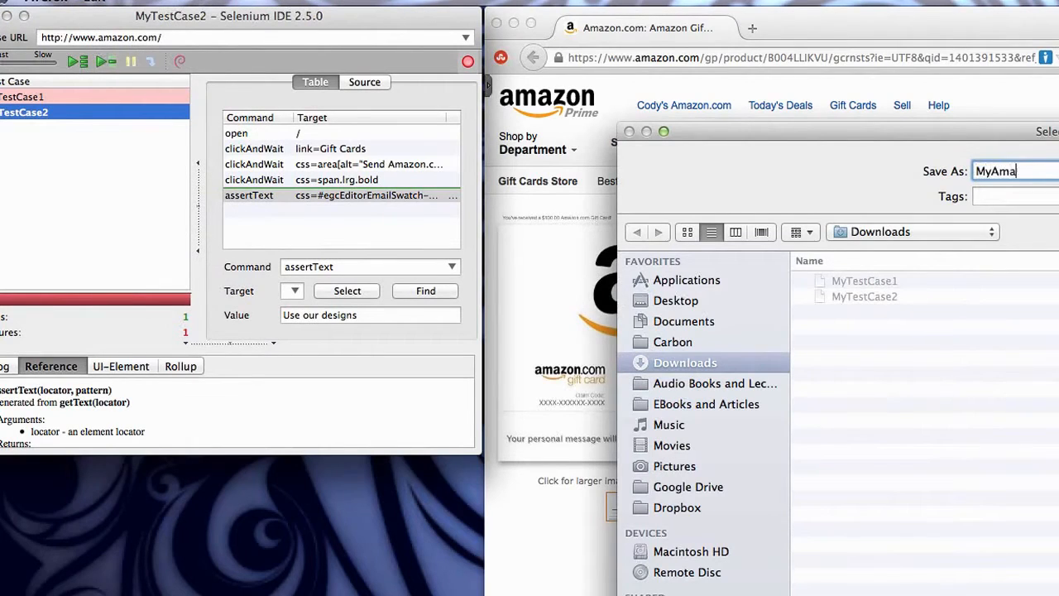
{"action": "type", "text": "zon"}
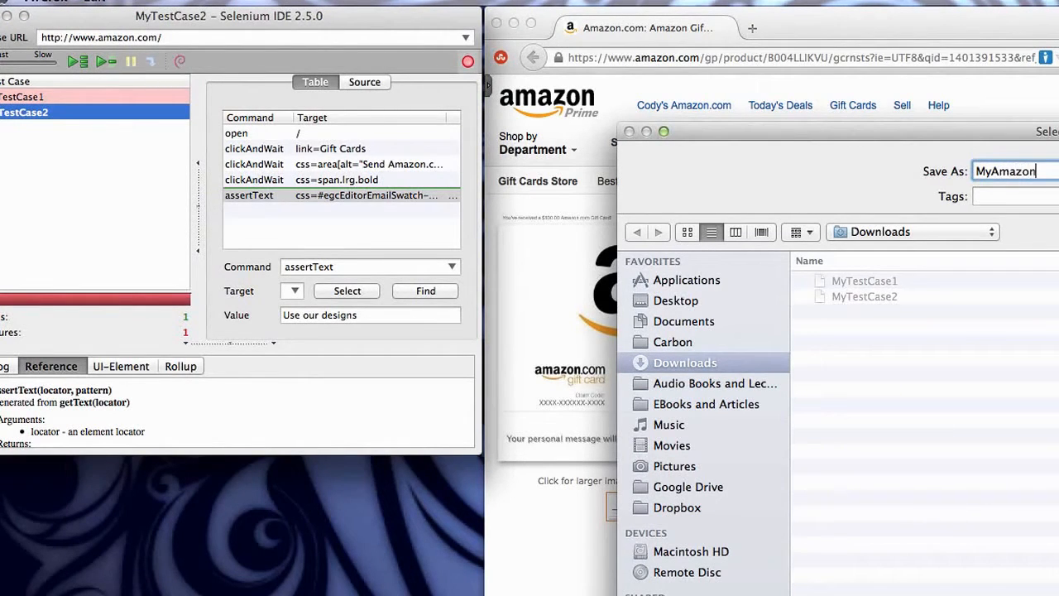
{"action": "type", "text": "Test"}
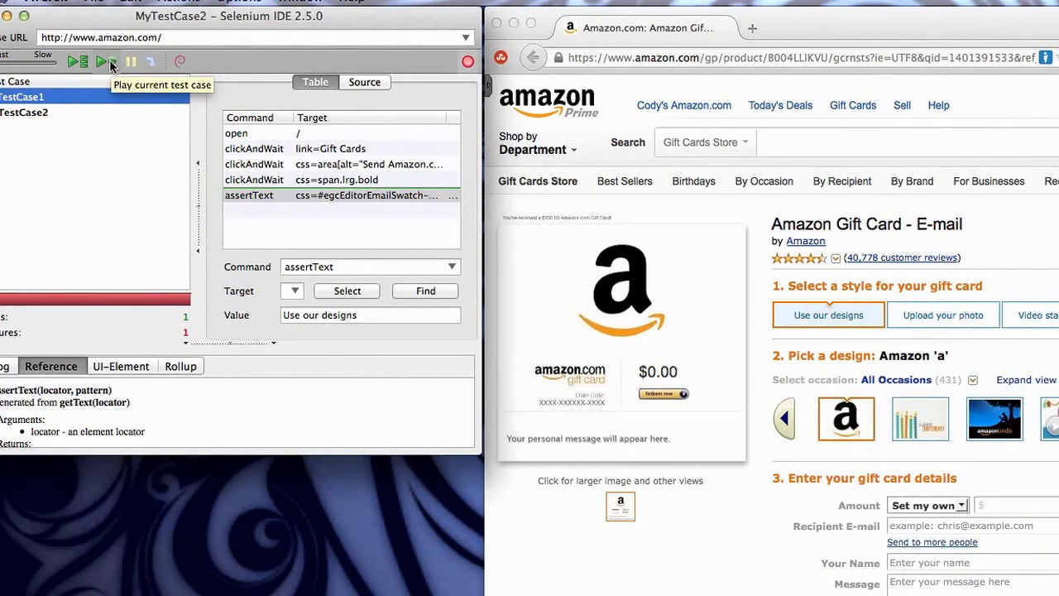
Play the entire suite: 2 runs, 1 failure on MyTestCase1's 'your photo' check; select MyTestCase2
{"action": "left_click", "coordinate": [106, 62]}
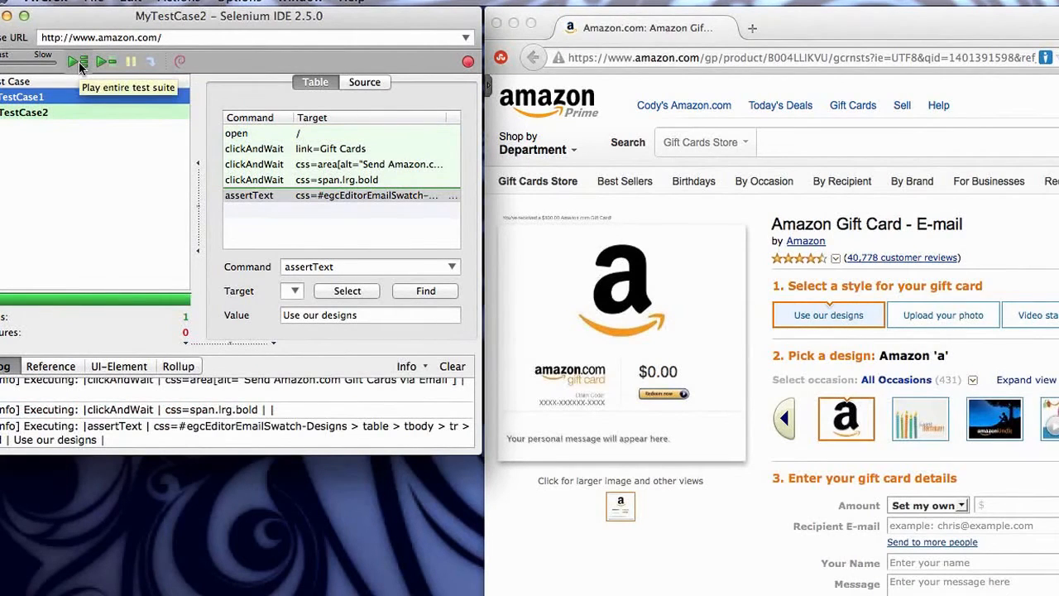
{"action": "left_click", "coordinate": [75, 61]}
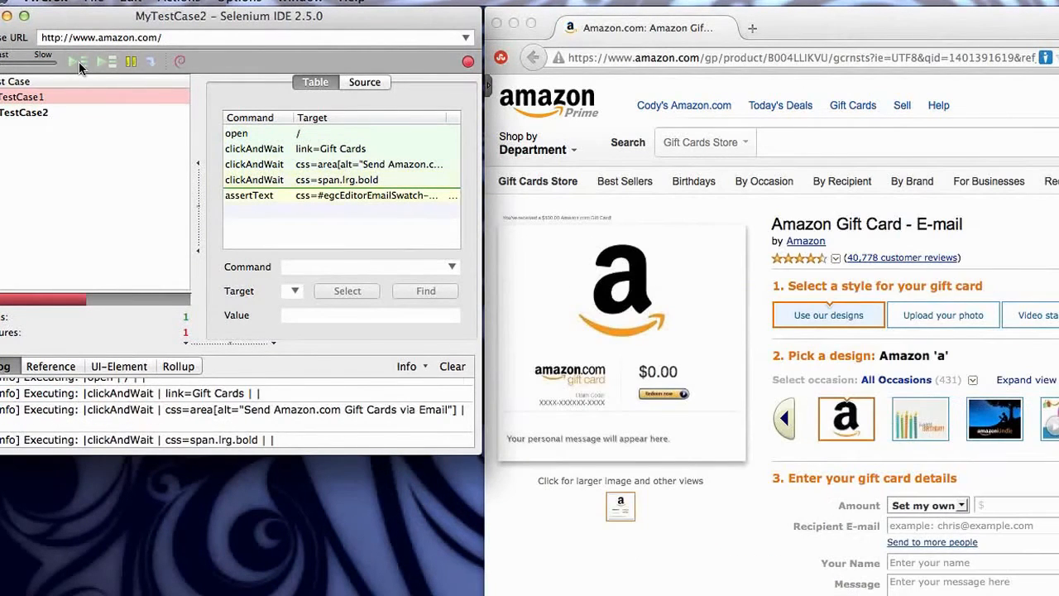
{"action": "left_click", "coordinate": [75, 61]}
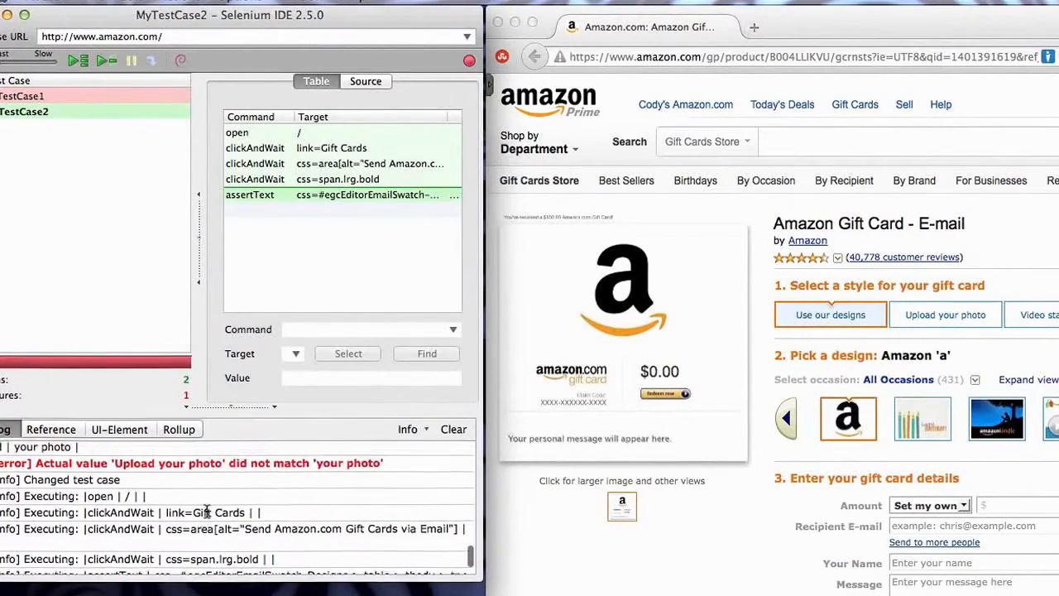
{"action": "scroll", "scroll_direction": "down", "scroll_amount": 3}
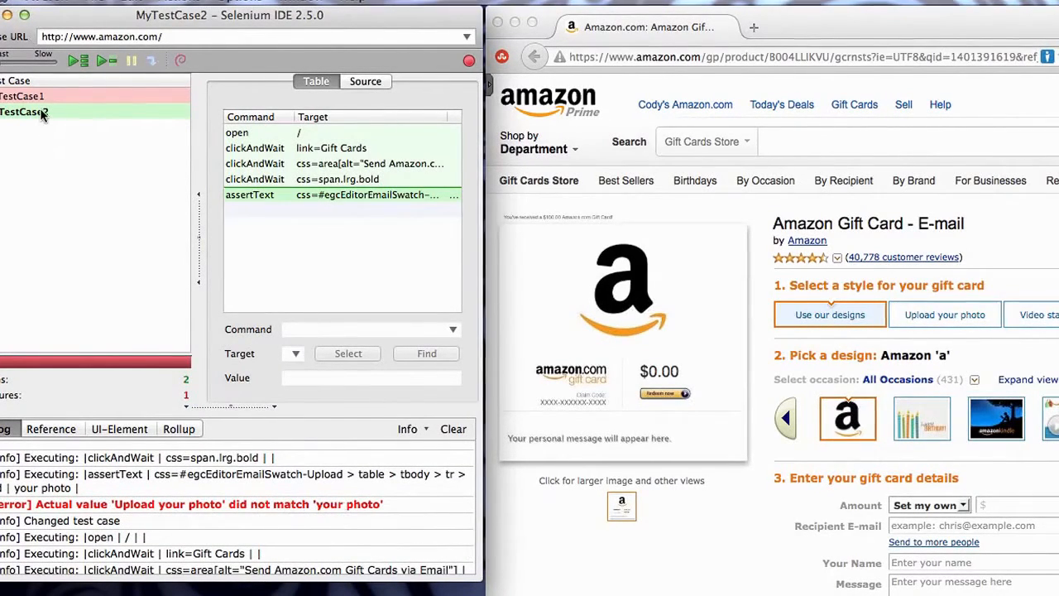
{"action": "left_click", "coordinate": [25, 113]}
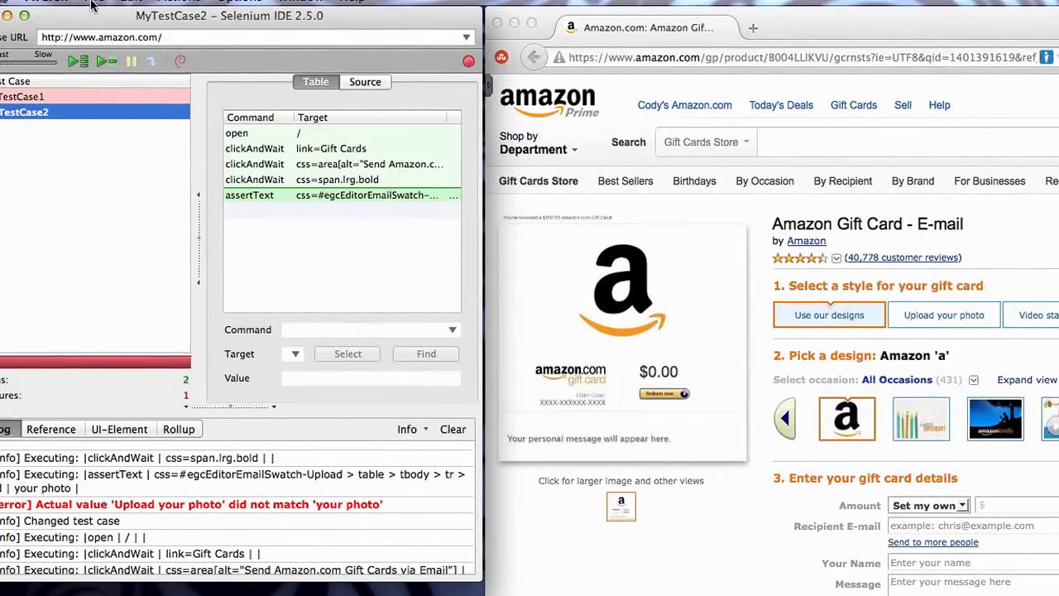
Export MyTestCase2 as Java / JUnit 4 / WebDriver code named MyTest in Downloads
{"action": "left_click", "coordinate": [91, 3]}
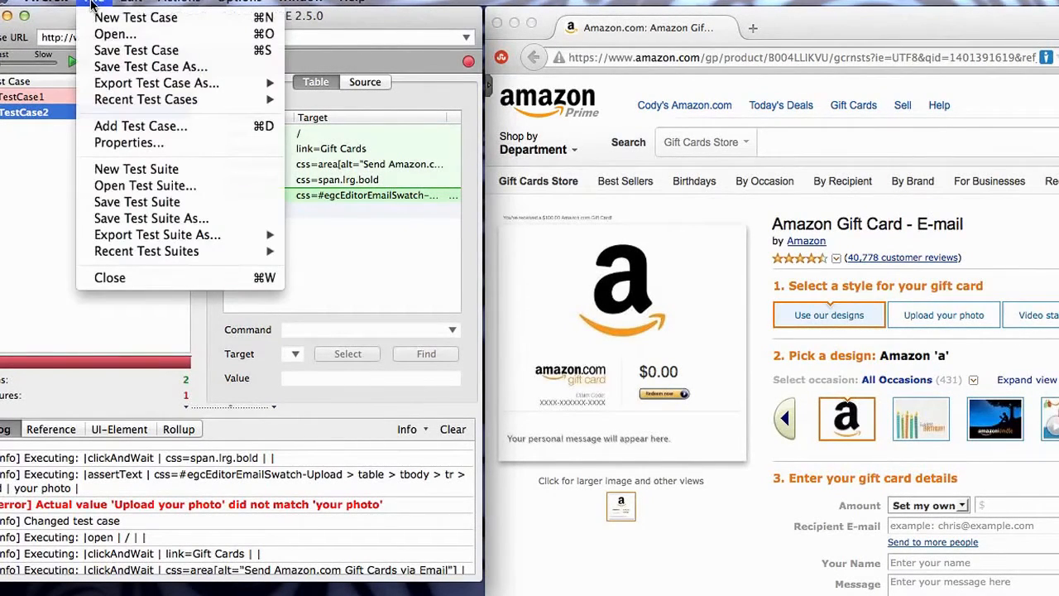
{"action": "mouse_move", "coordinate": [156, 83]}
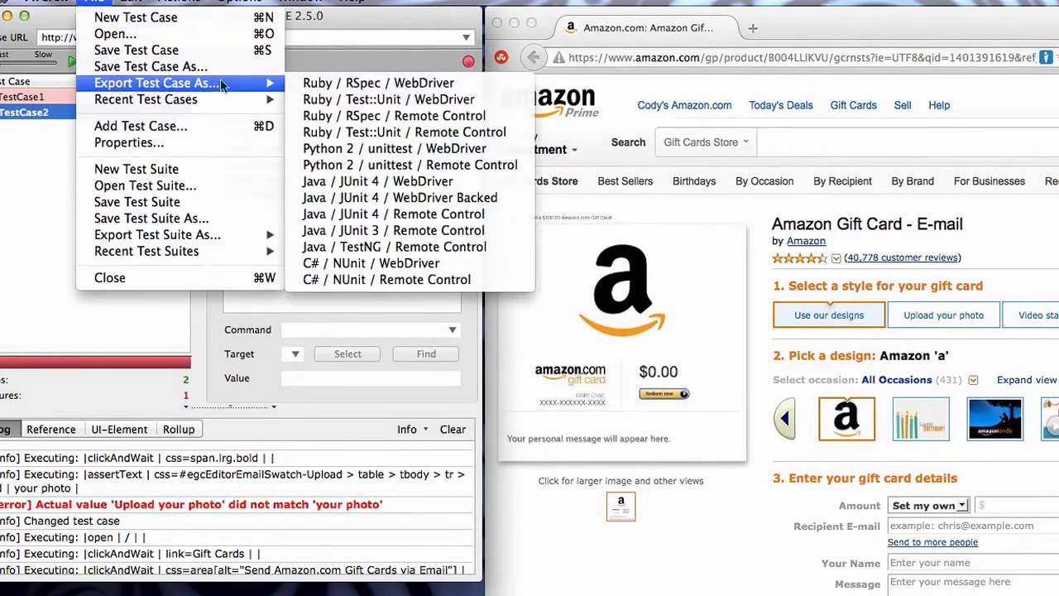
{"action": "mouse_move", "coordinate": [402, 180]}
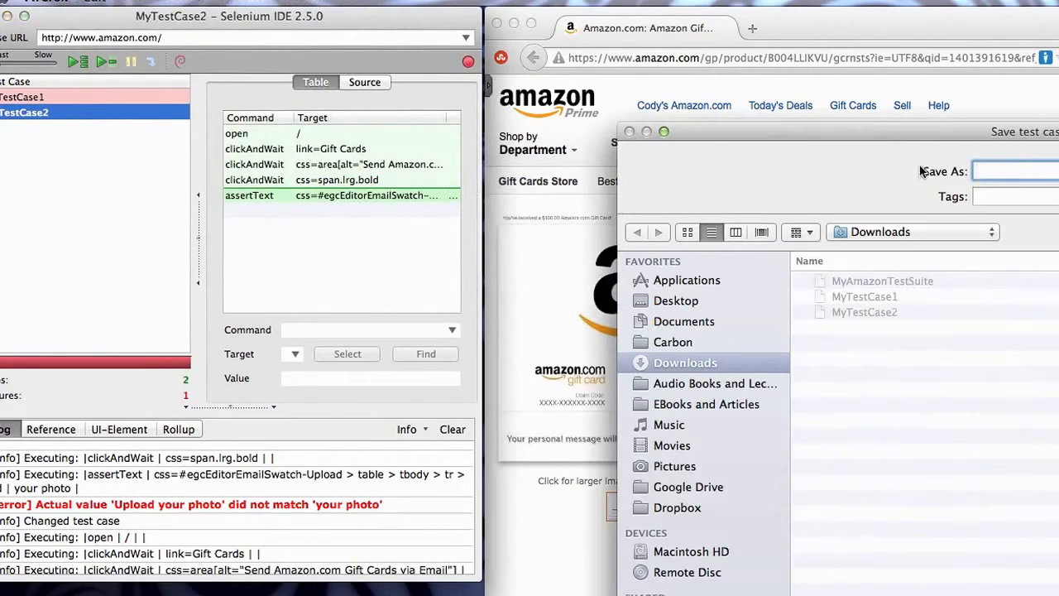
{"action": "type", "text": "MyTes"}
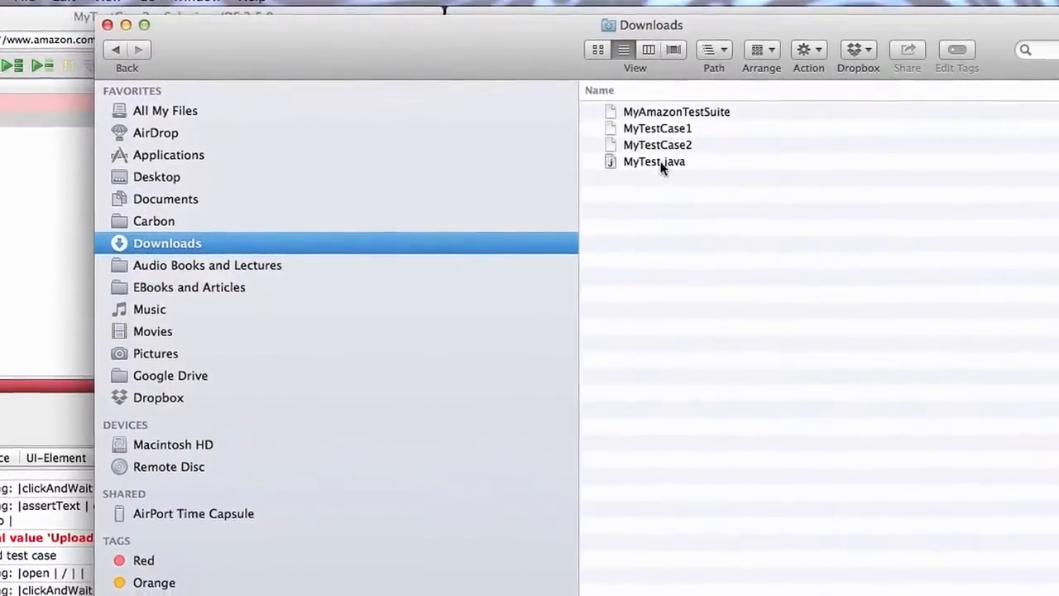
Open MyTest.java from Downloads with Sublime Text via its context menu
{"action": "right_click", "coordinate": [654, 162]}
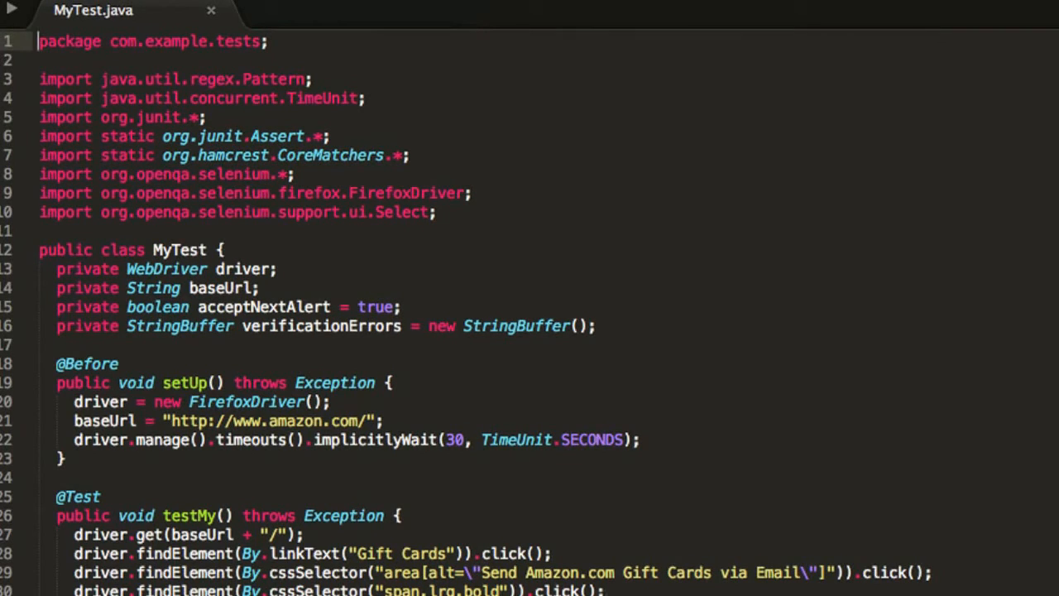
{"action": "mouse_move", "coordinate": [25, 546]}
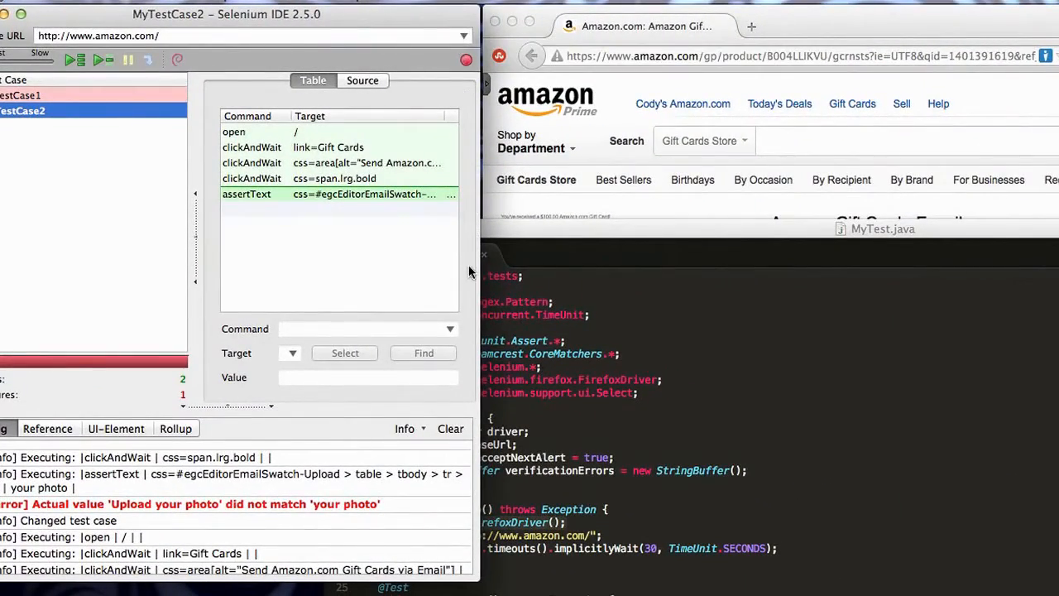
{"action": "mouse_move", "coordinate": [181, 218]}
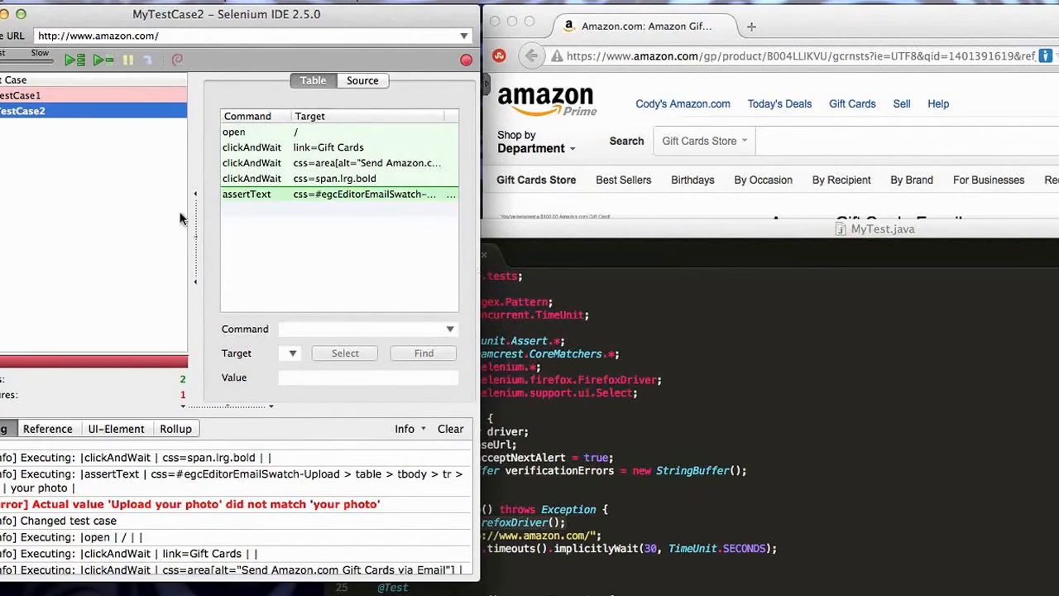
{"action": "mouse_move", "coordinate": [149, 341]}
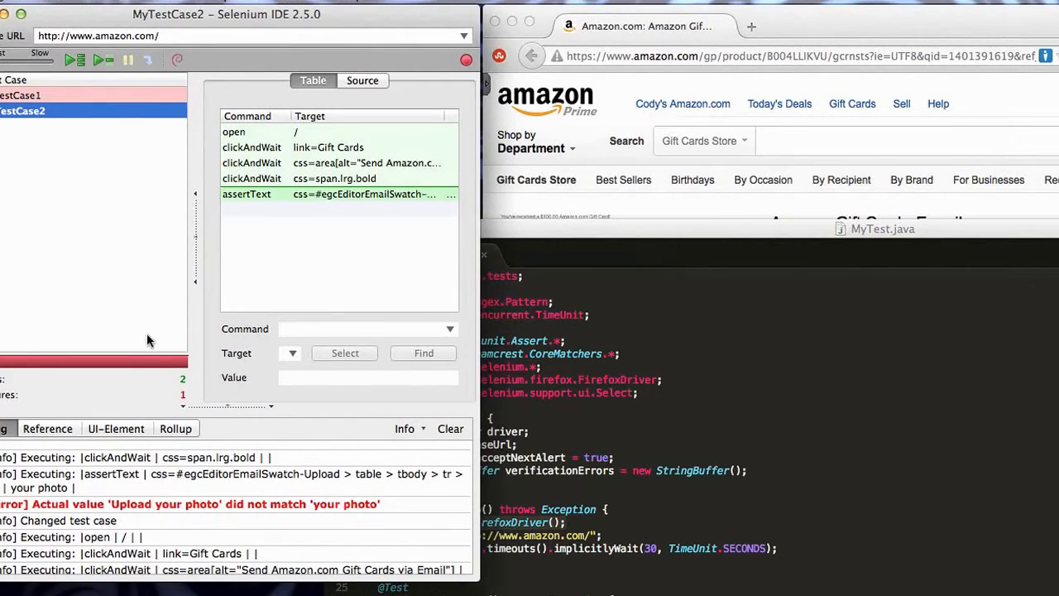